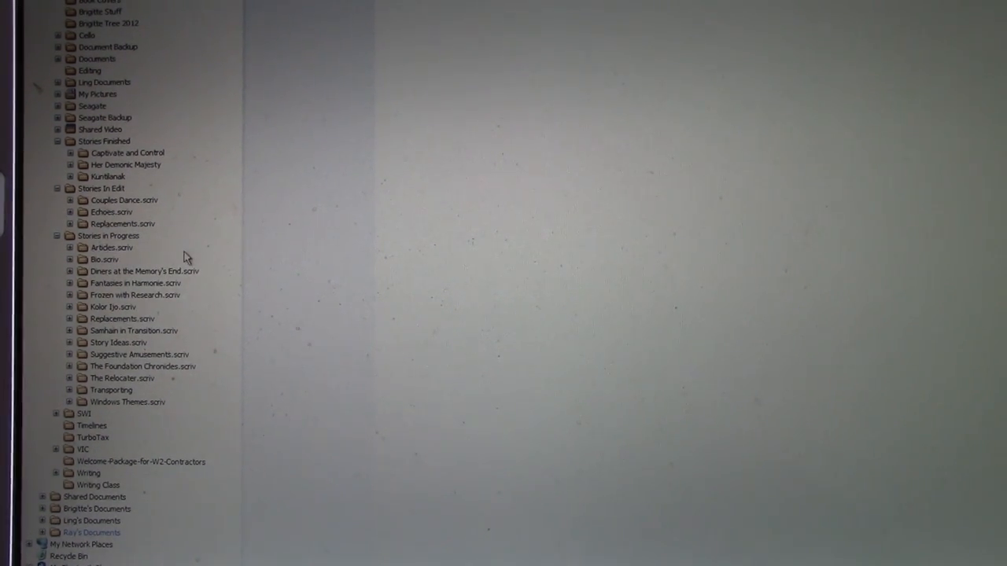
mouse_move(142, 144)
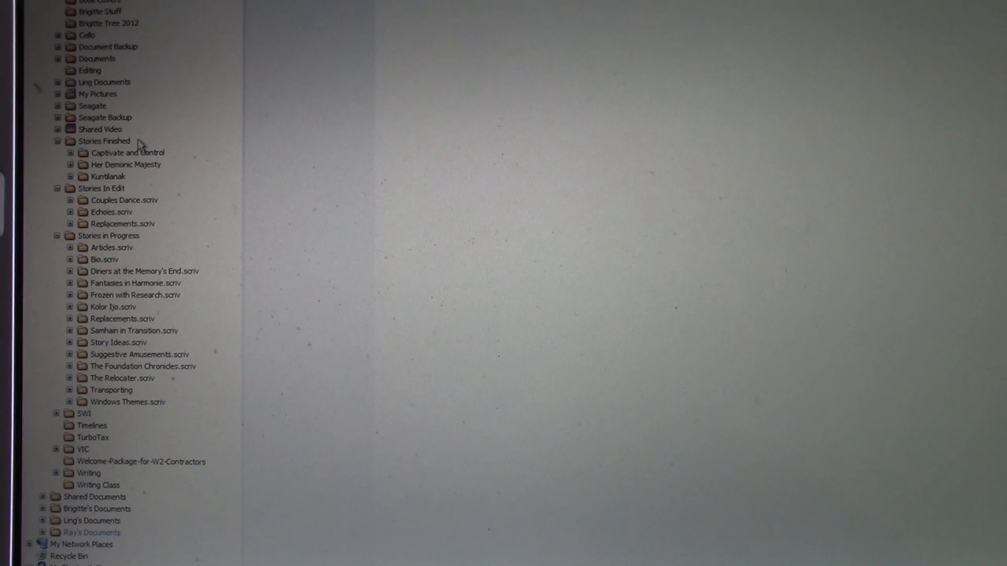
mouse_move(156, 190)
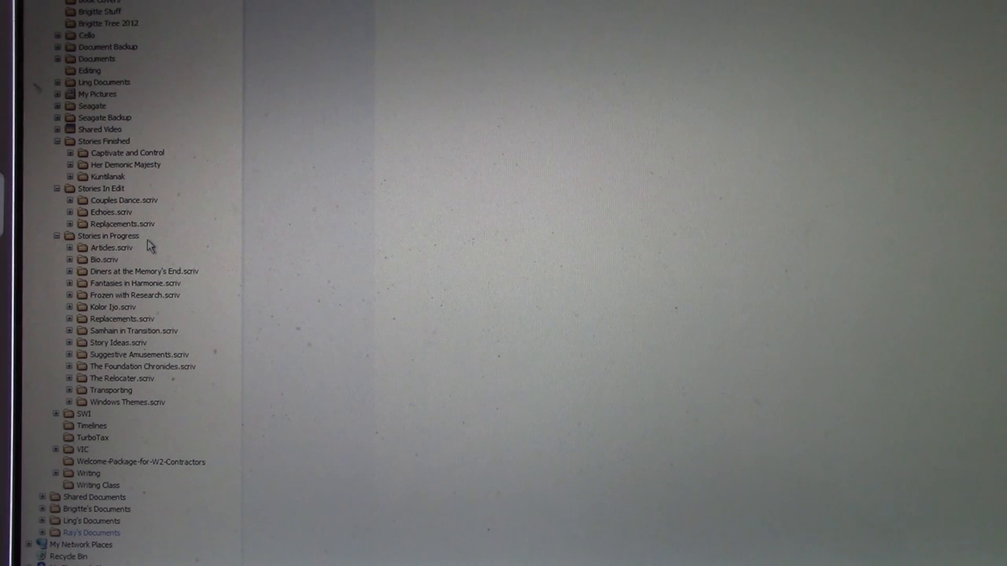
mouse_move(211, 392)
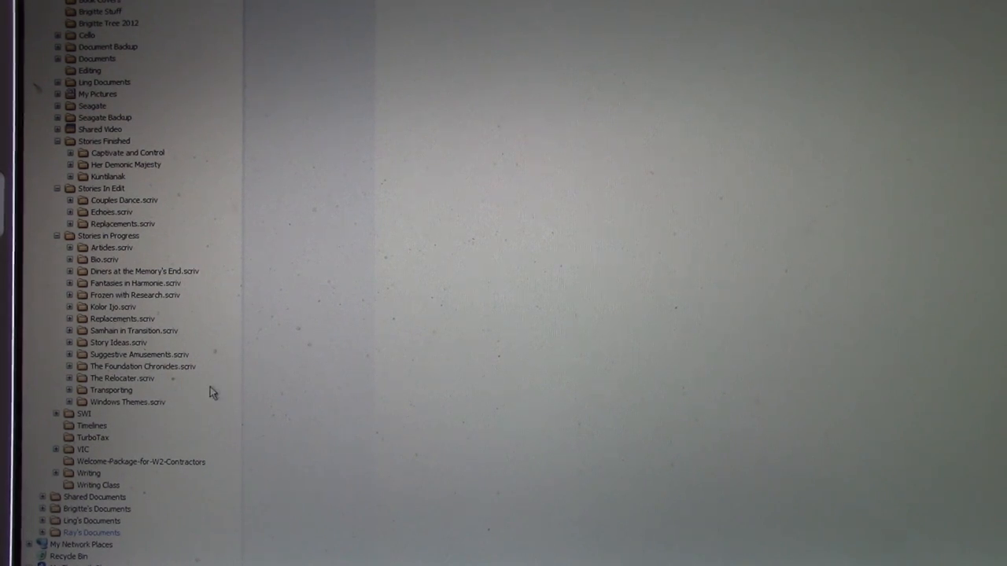
mouse_move(237, 258)
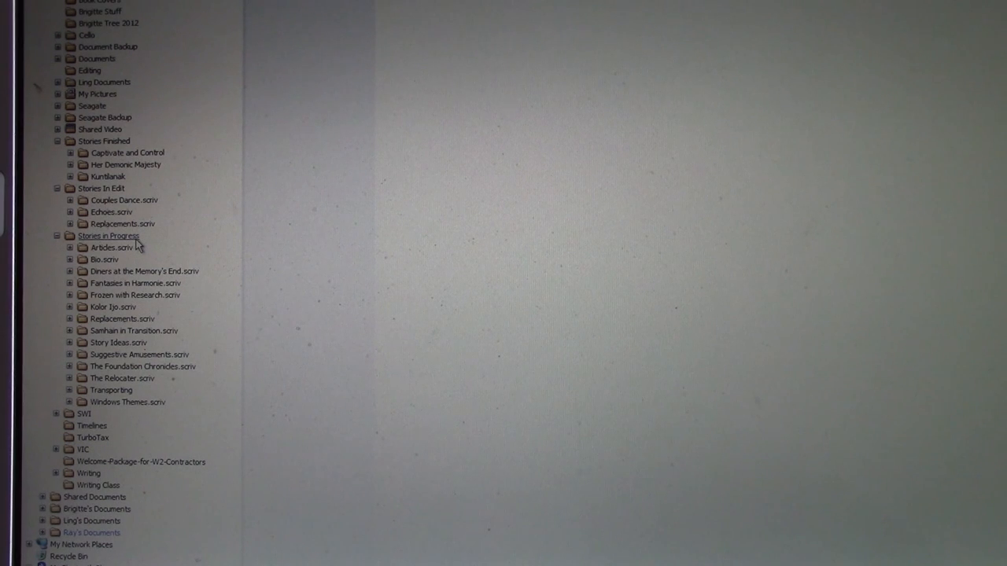
Show the Stories in Progress folder's subfolders and Word documents in the right pane.
click(108, 236)
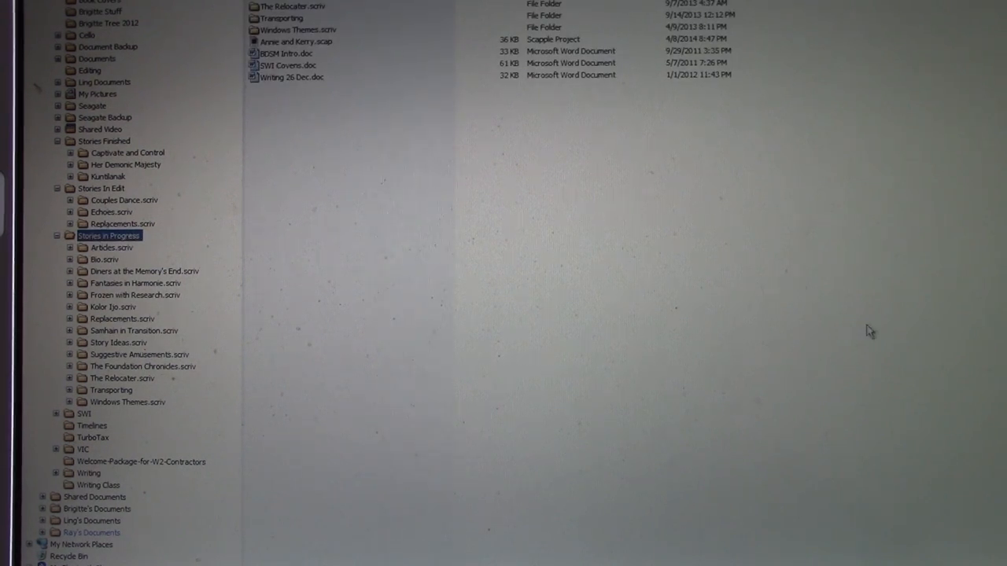
mouse_move(936, 350)
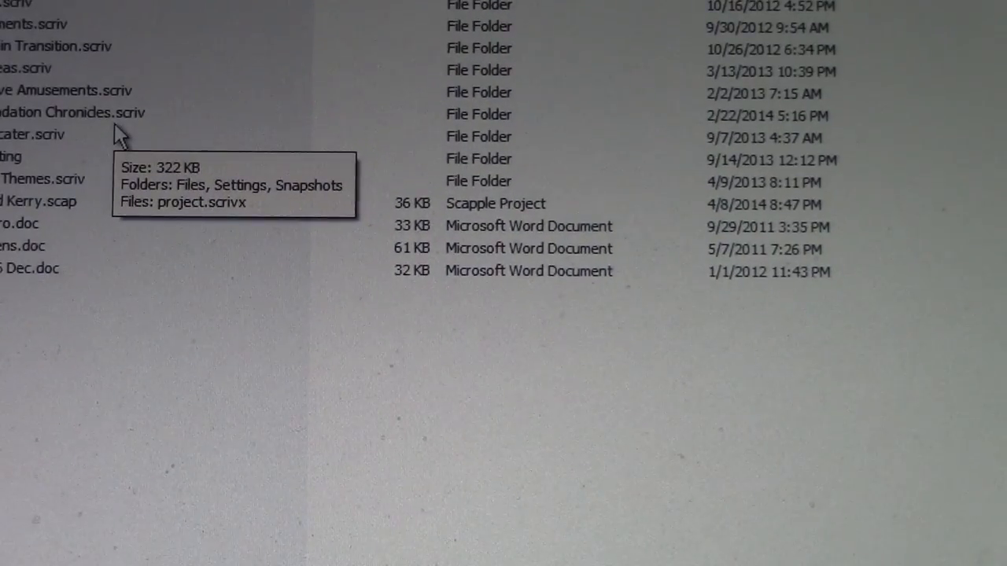
scroll(up, 3)
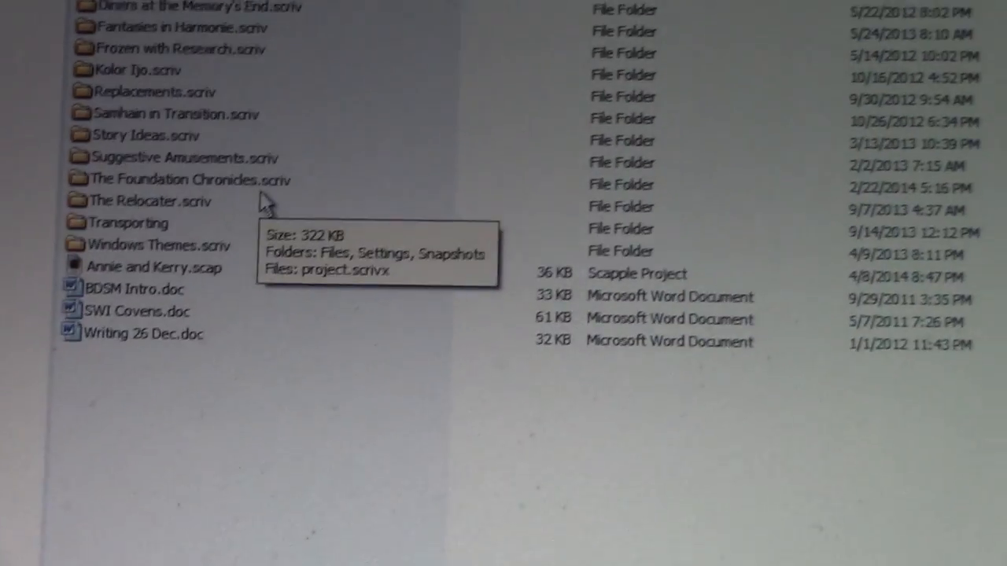
scroll(up, 3)
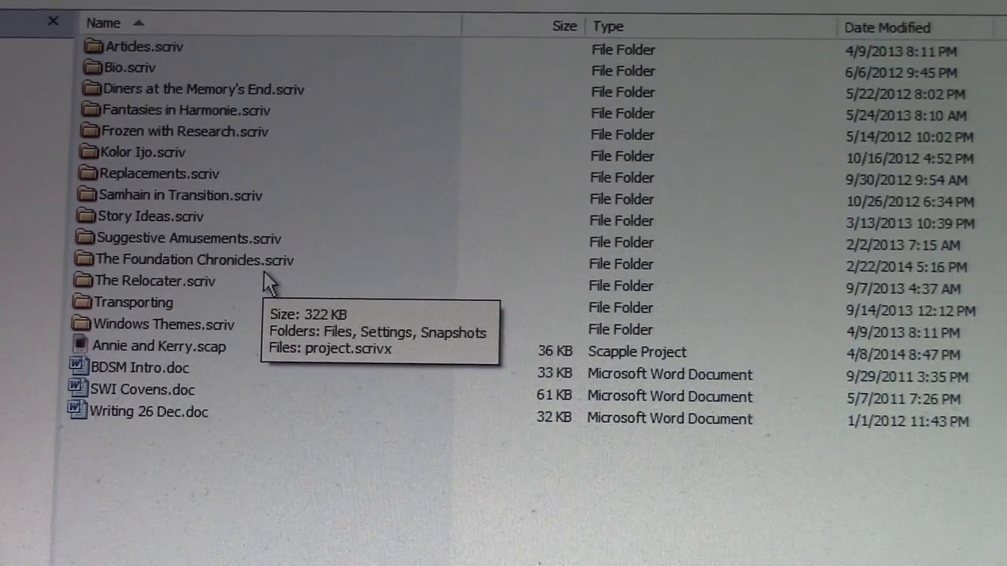
mouse_move(328, 329)
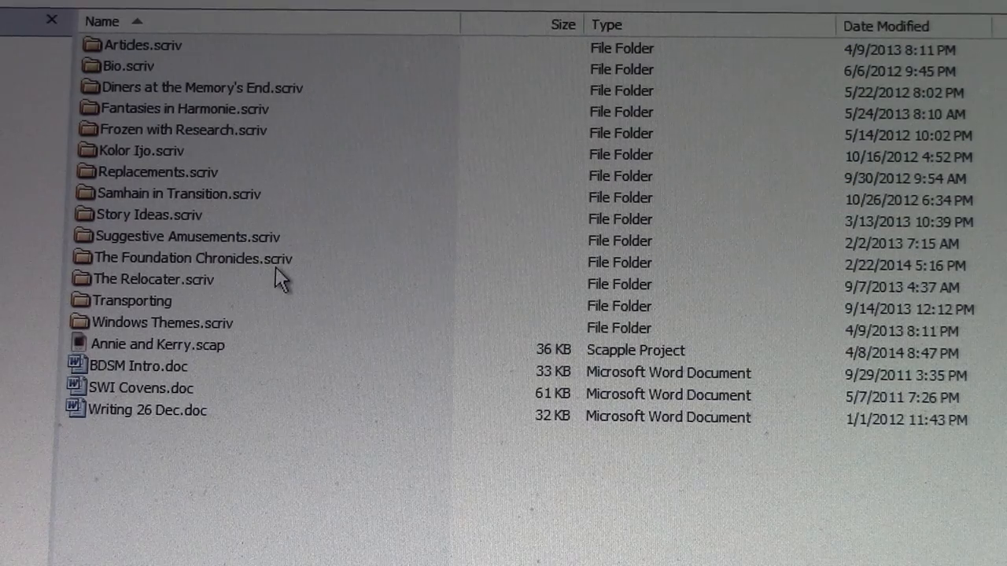
mouse_move(236, 299)
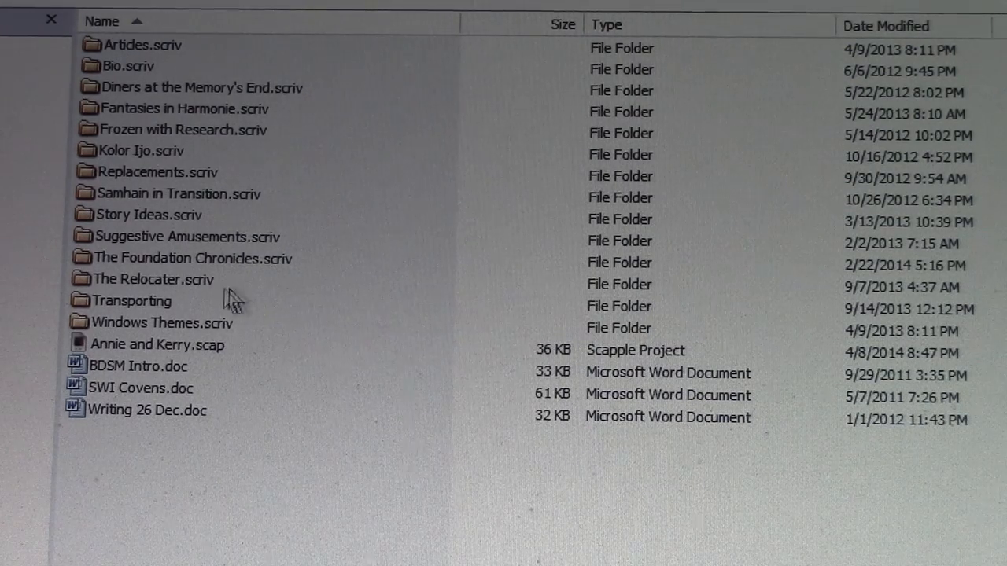
mouse_move(221, 299)
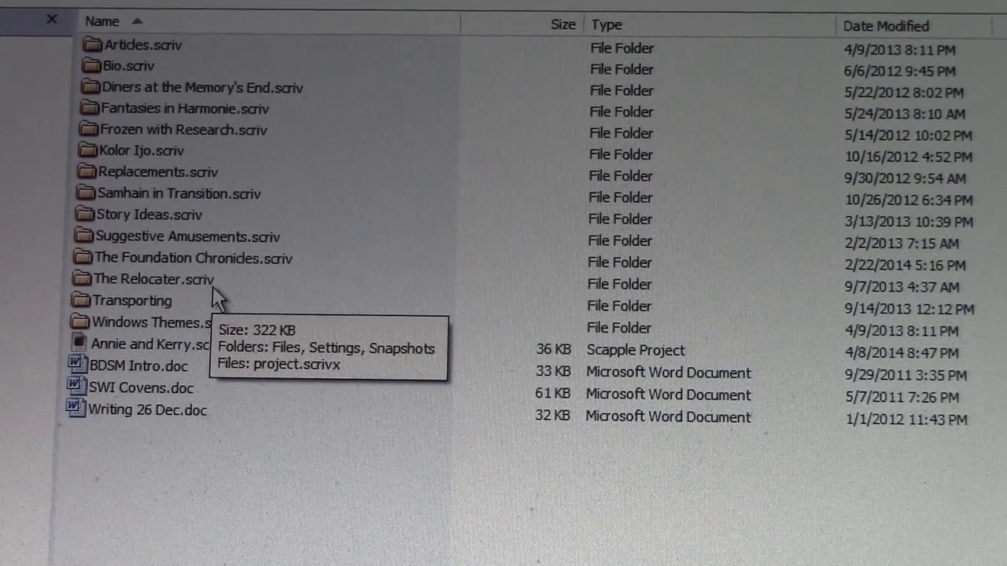
mouse_move(291, 249)
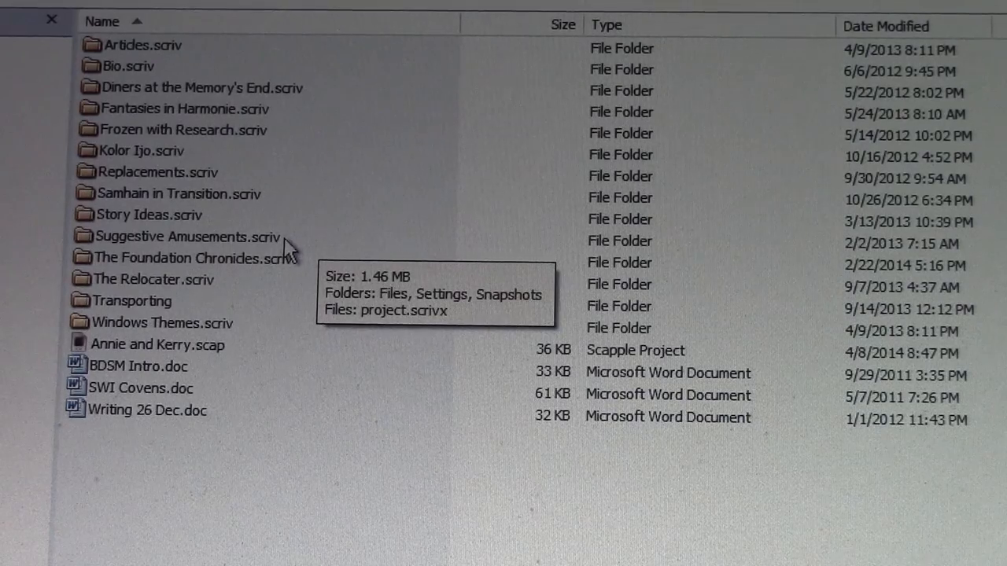
mouse_move(271, 203)
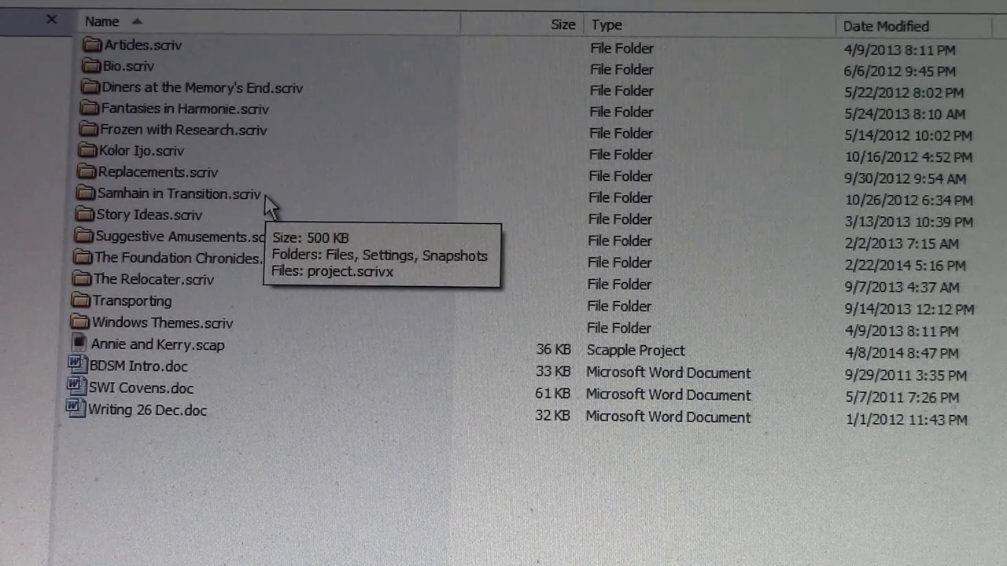
mouse_move(228, 176)
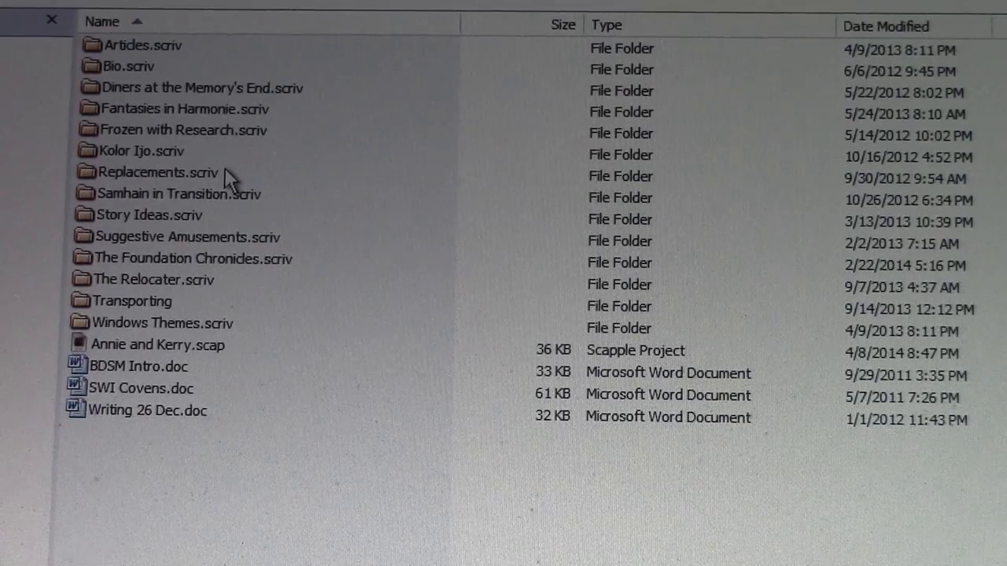
mouse_move(381, 228)
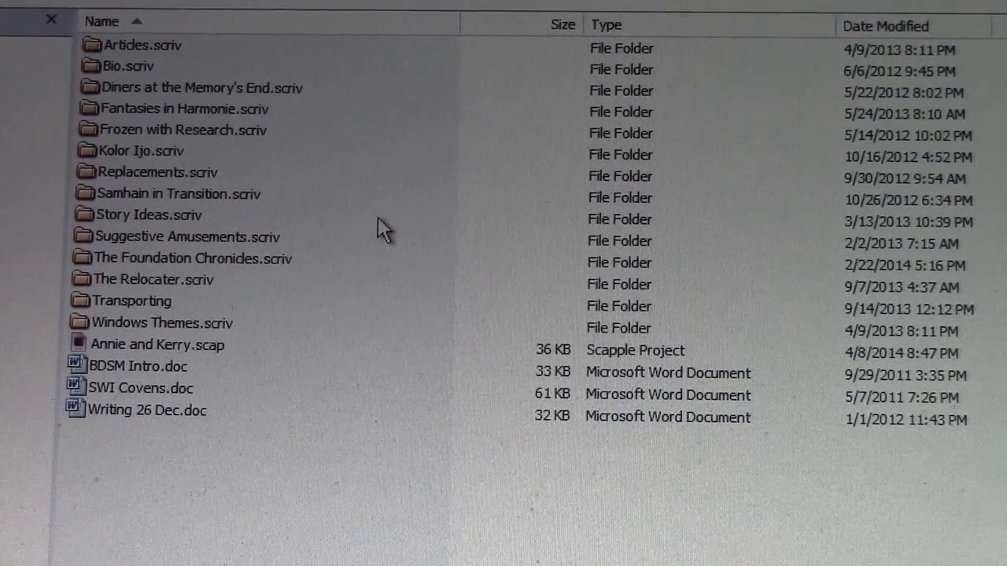
mouse_move(302, 126)
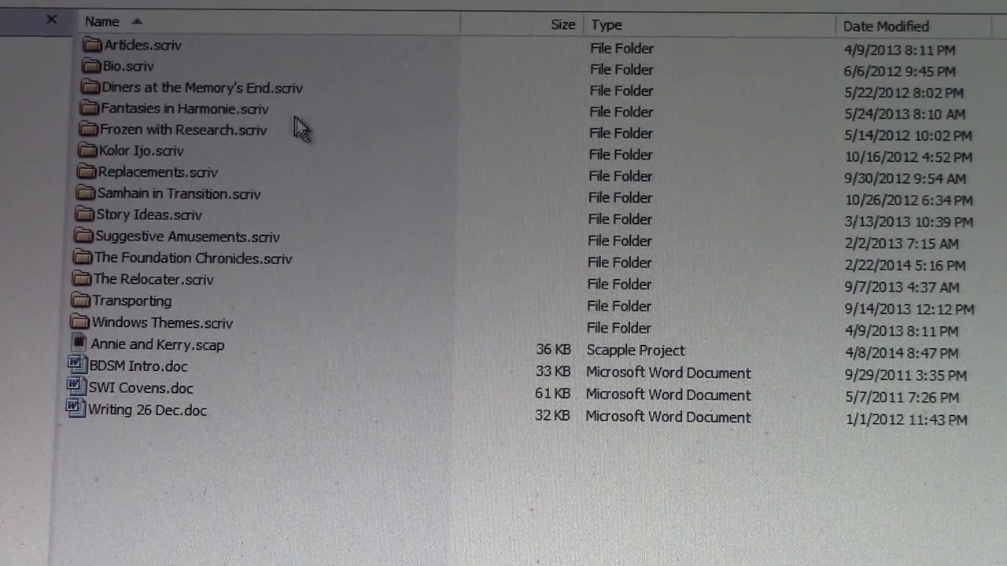
mouse_move(275, 122)
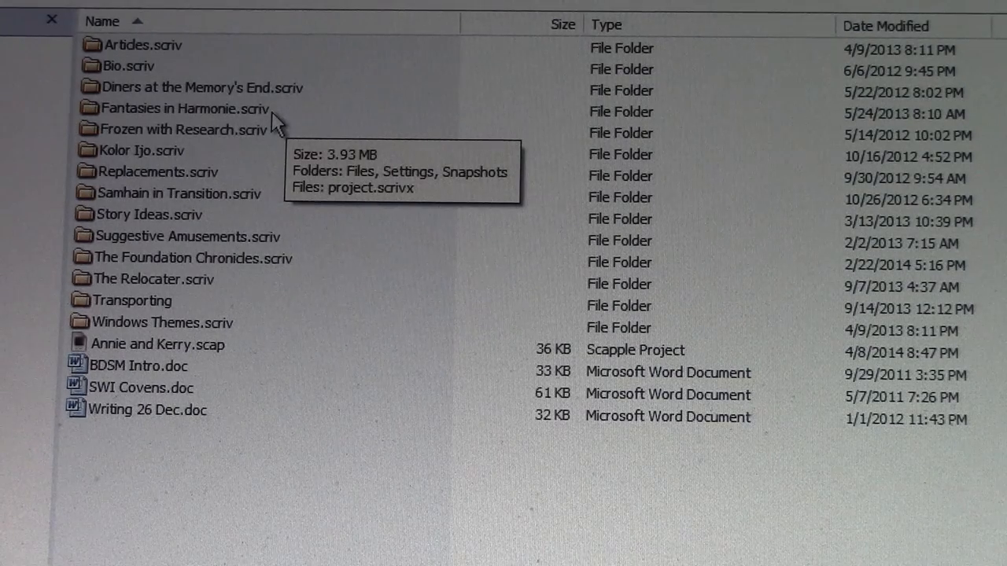
mouse_move(328, 107)
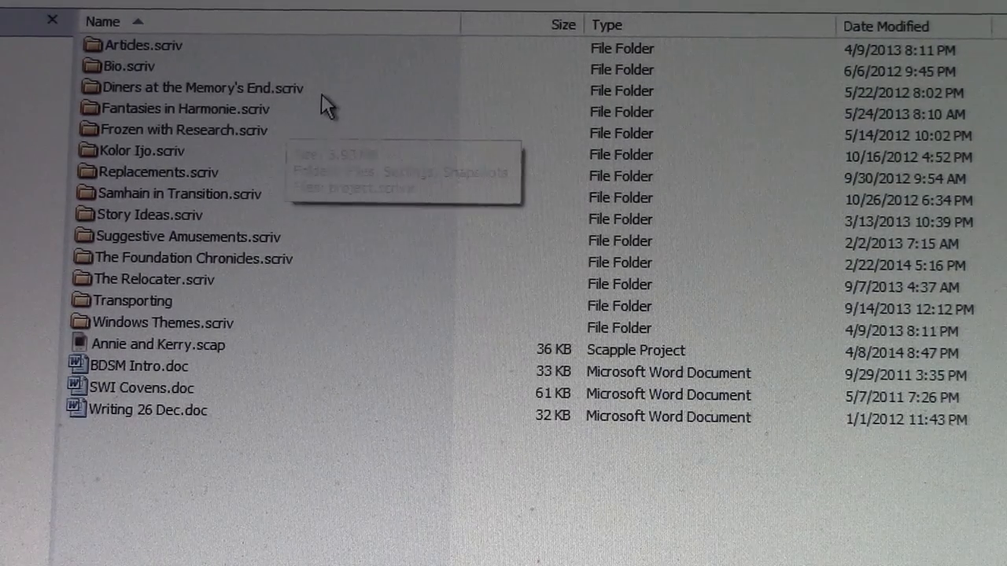
mouse_move(181, 318)
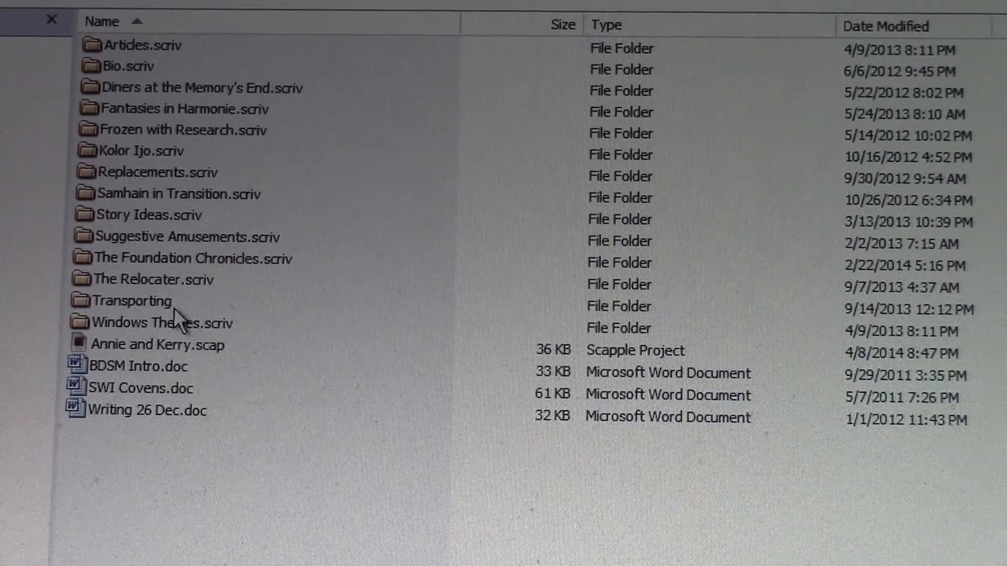
mouse_move(324, 374)
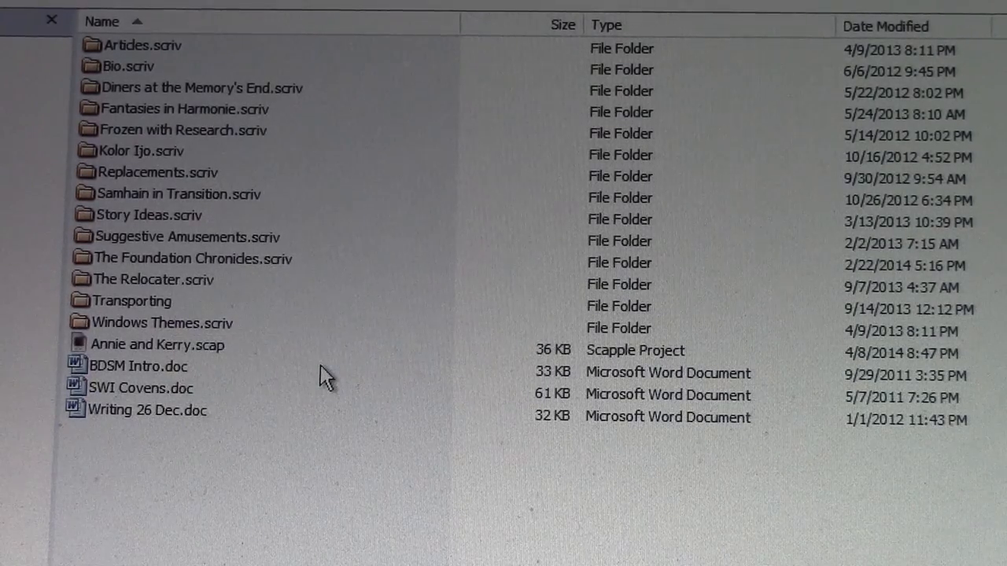
mouse_move(186, 308)
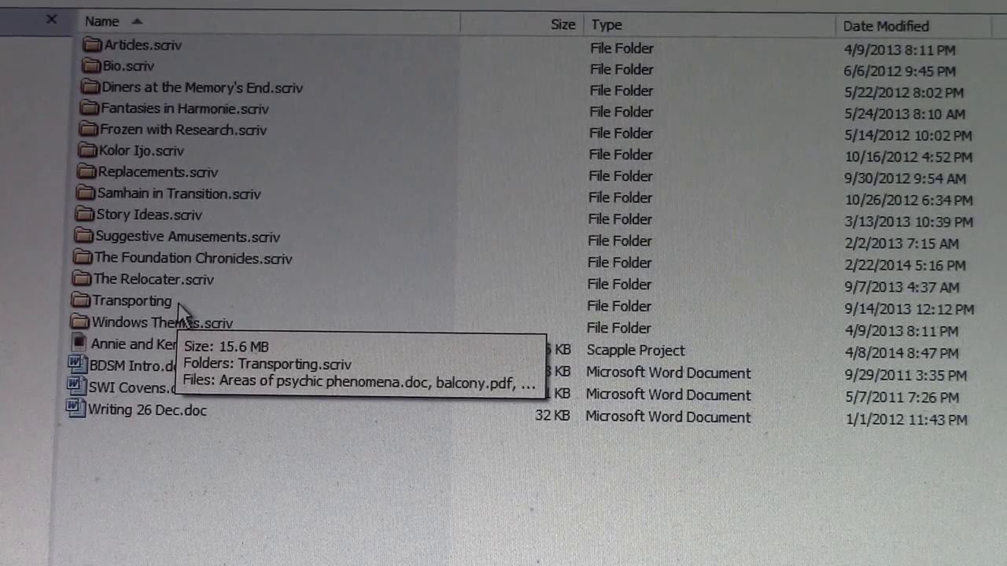
mouse_move(318, 264)
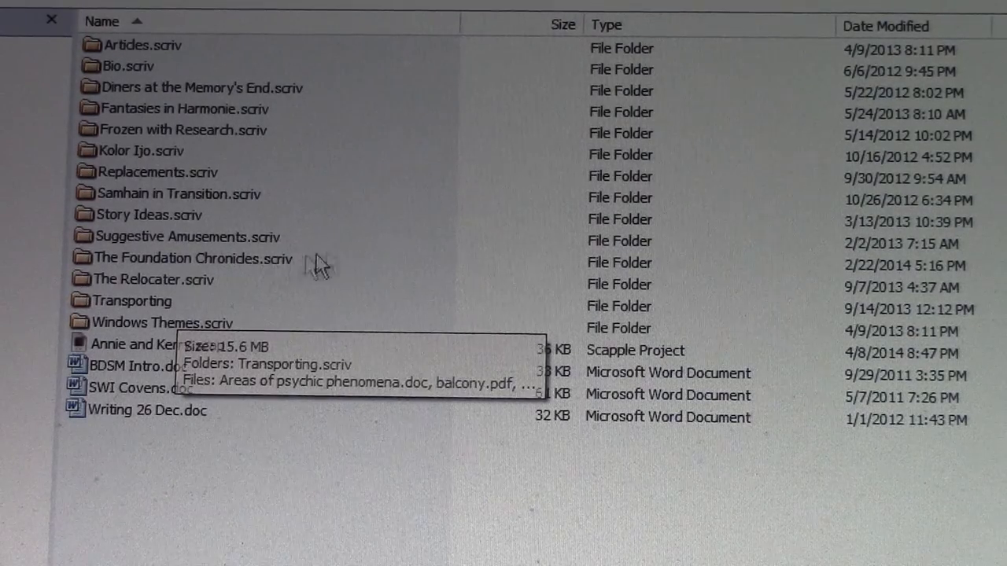
mouse_move(322, 97)
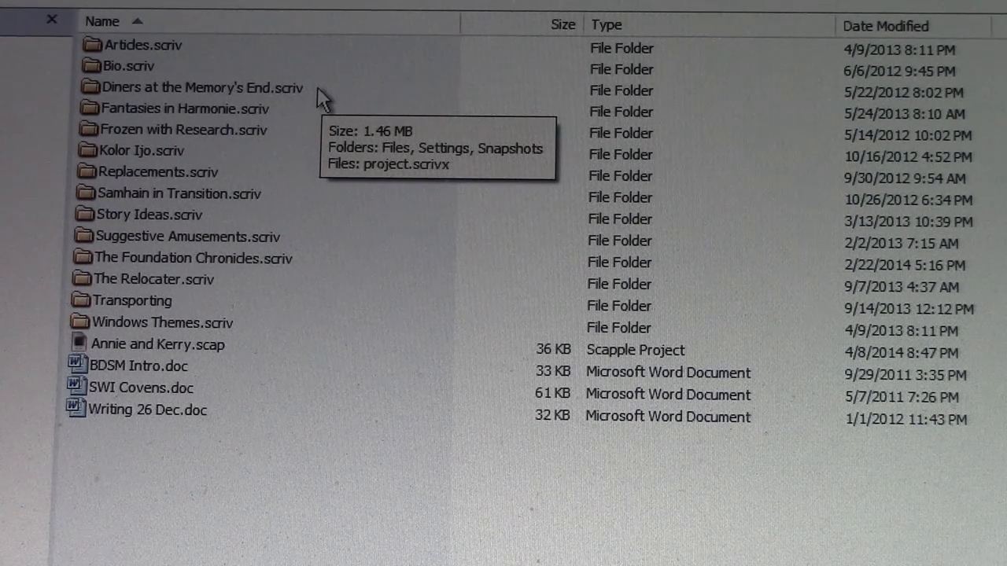
mouse_move(323, 97)
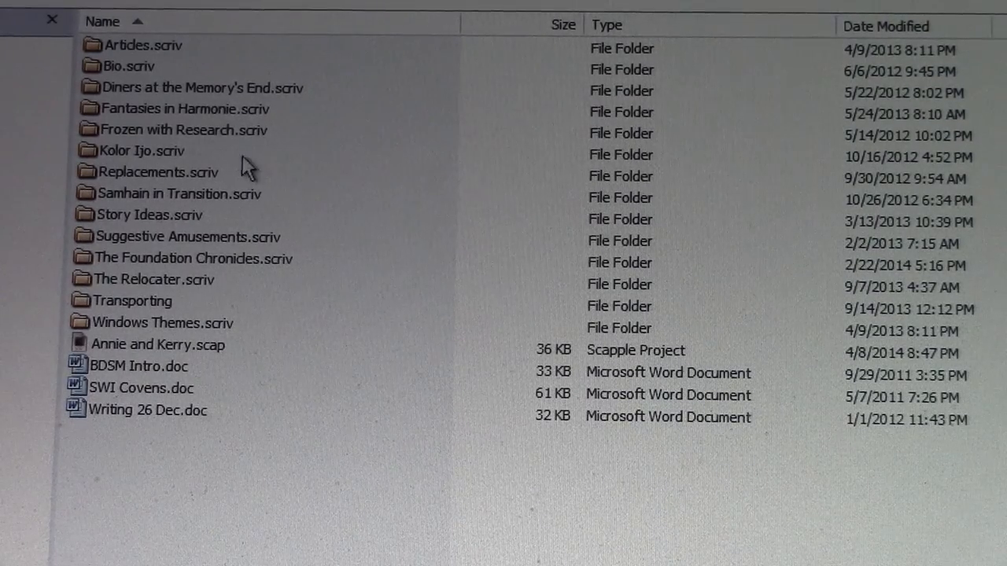
mouse_move(204, 161)
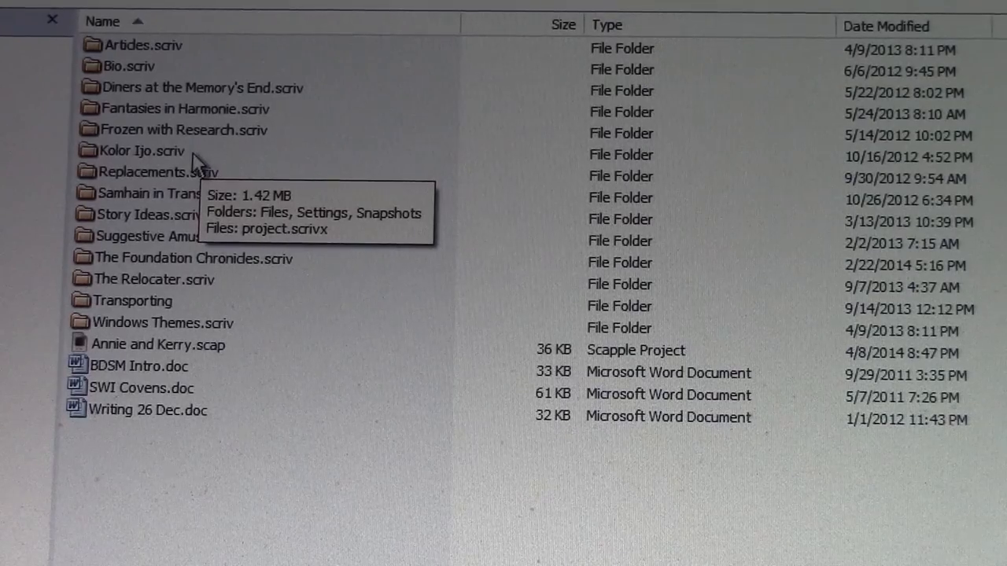
mouse_move(169, 163)
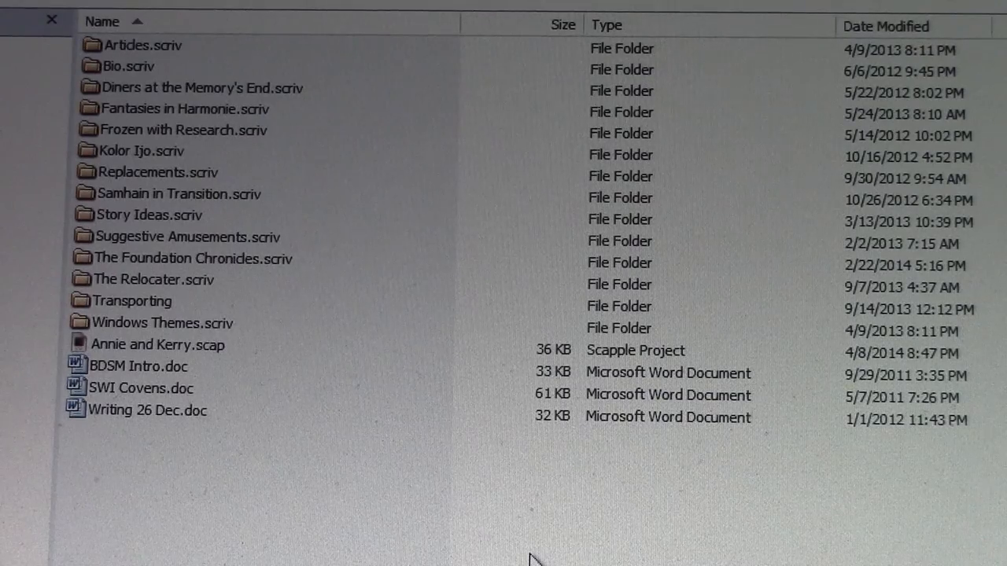
mouse_move(385, 221)
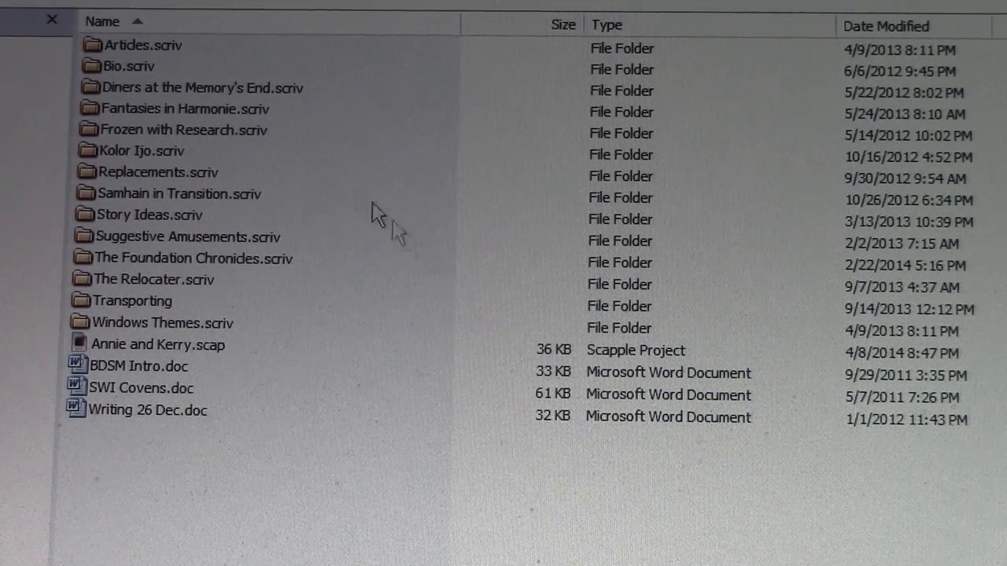
mouse_move(197, 161)
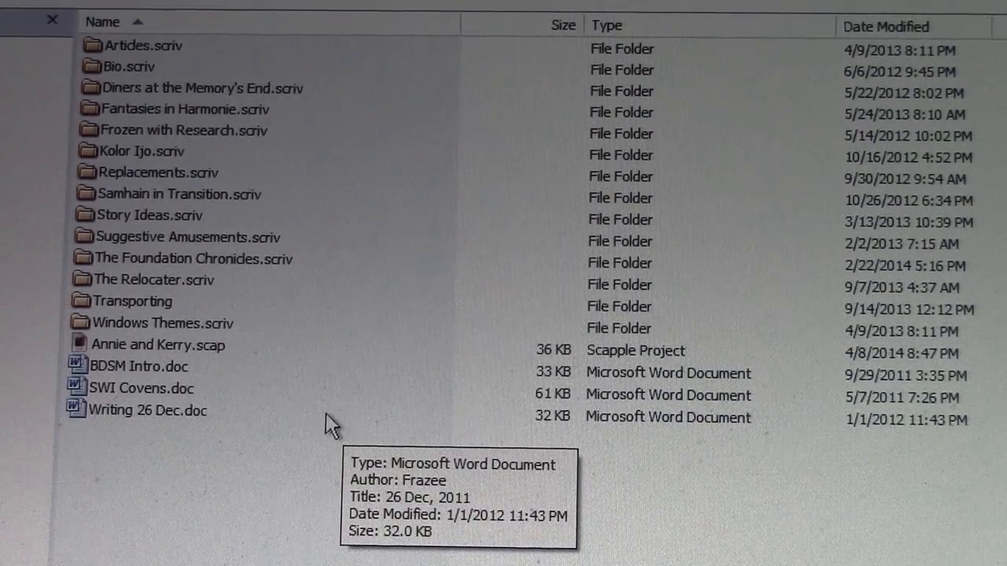
mouse_move(331, 425)
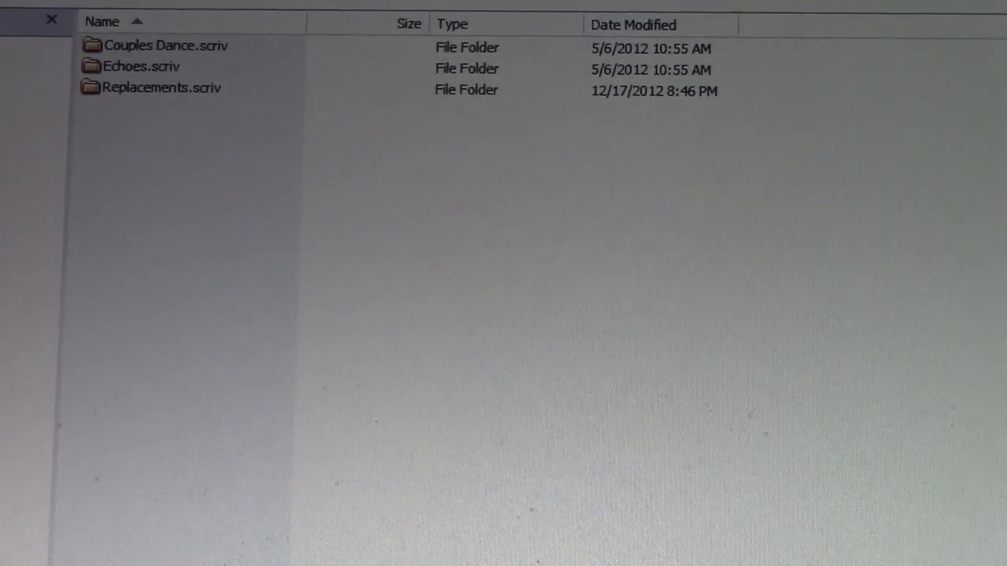
mouse_move(291, 250)
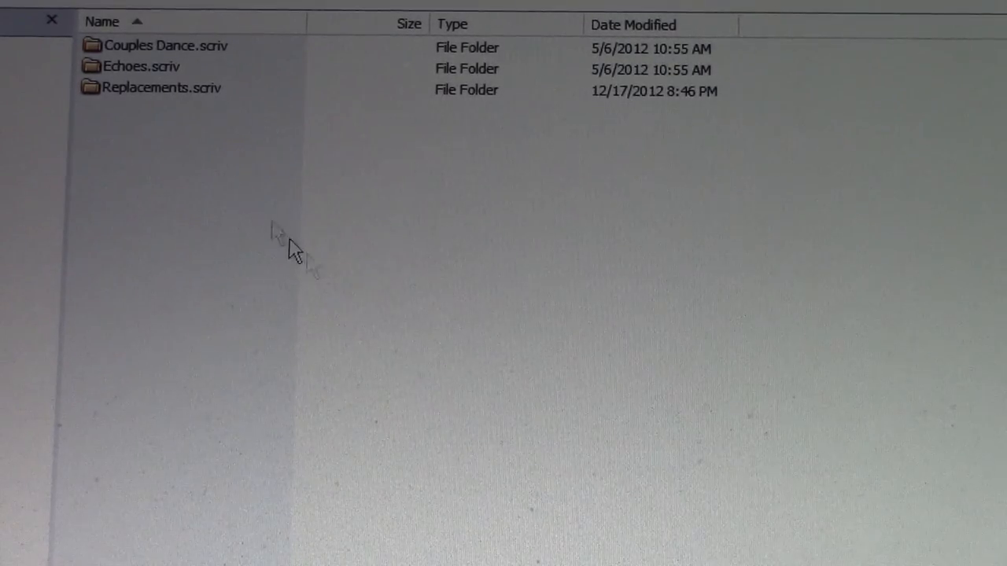
mouse_move(201, 79)
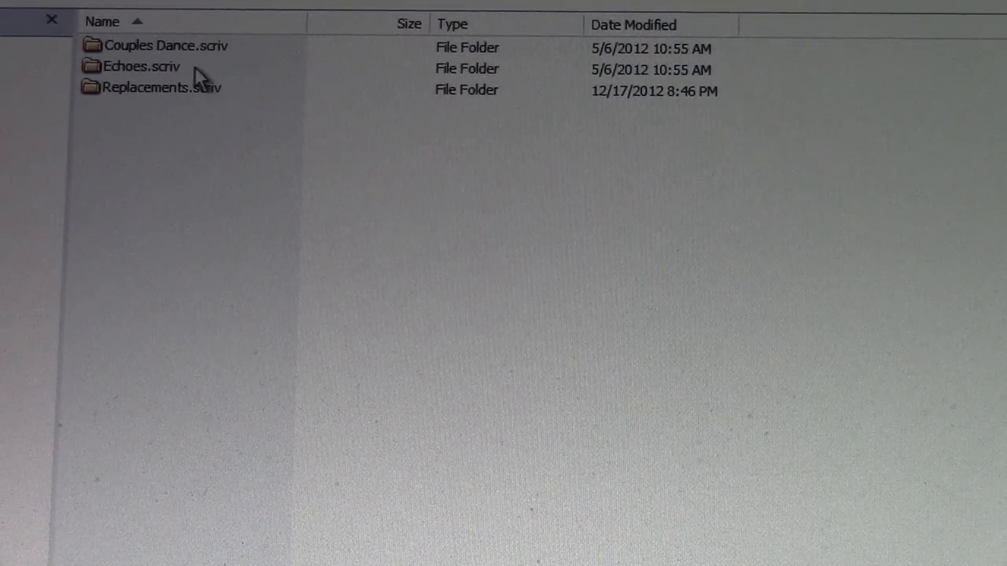
mouse_move(252, 66)
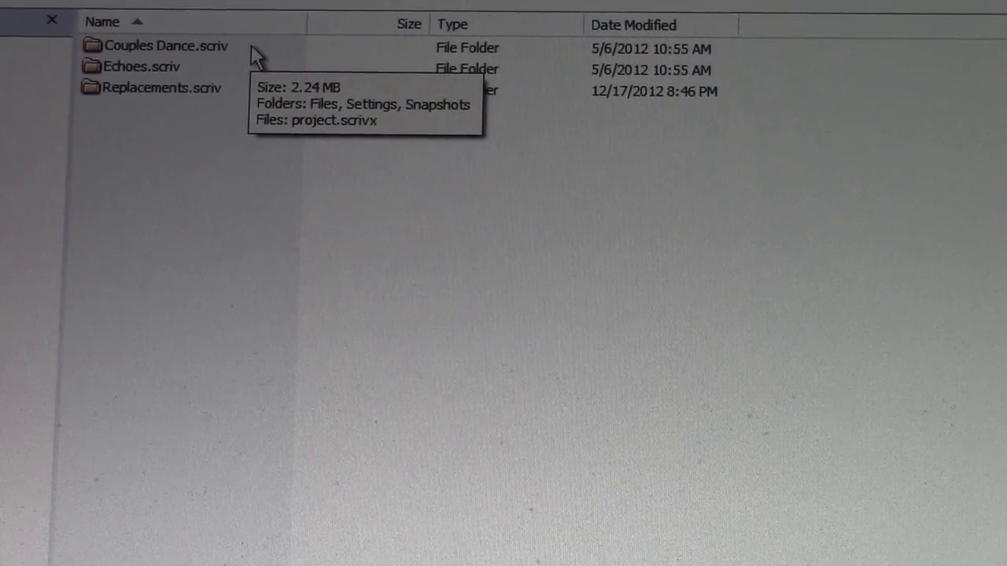
mouse_move(373, 211)
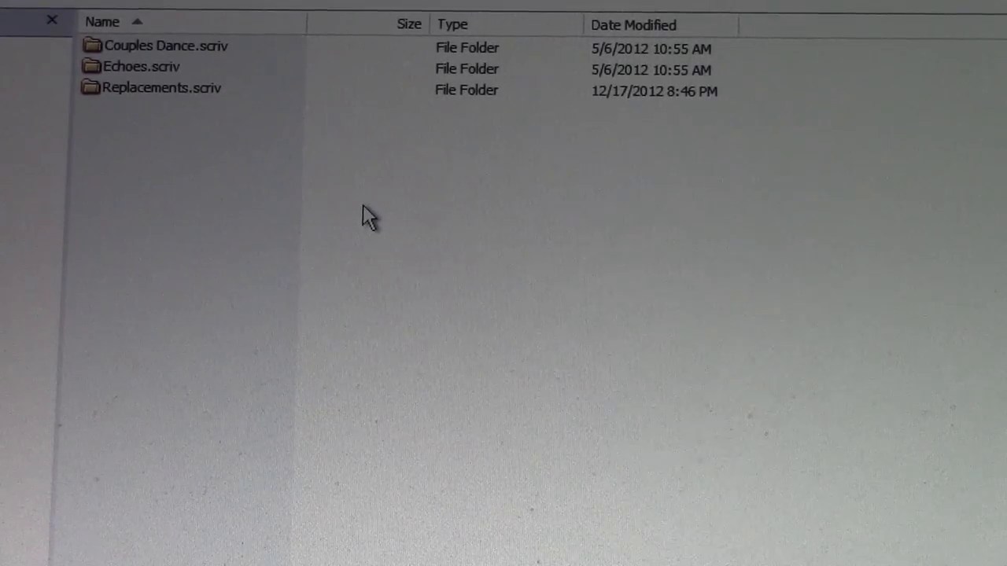
mouse_move(239, 76)
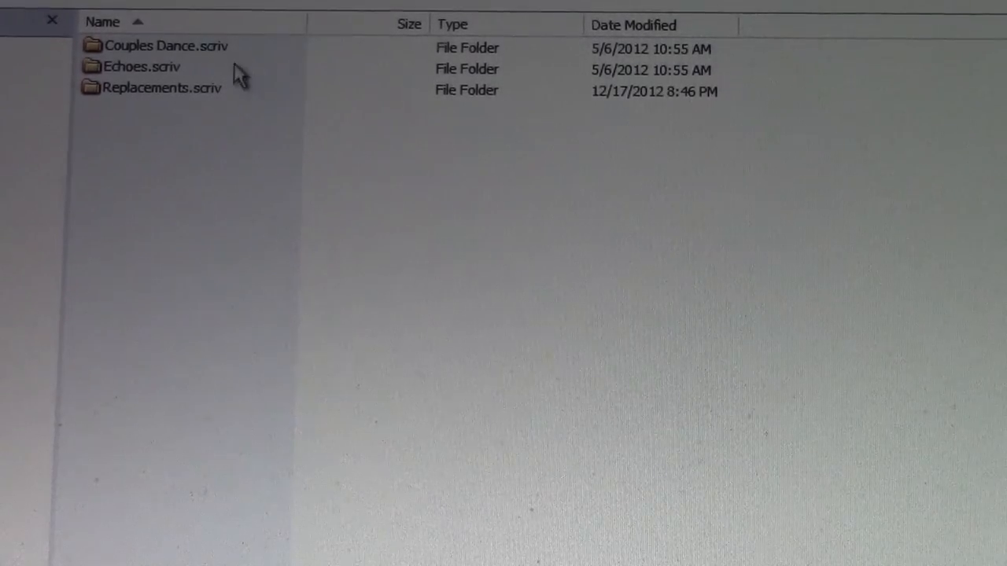
mouse_move(232, 60)
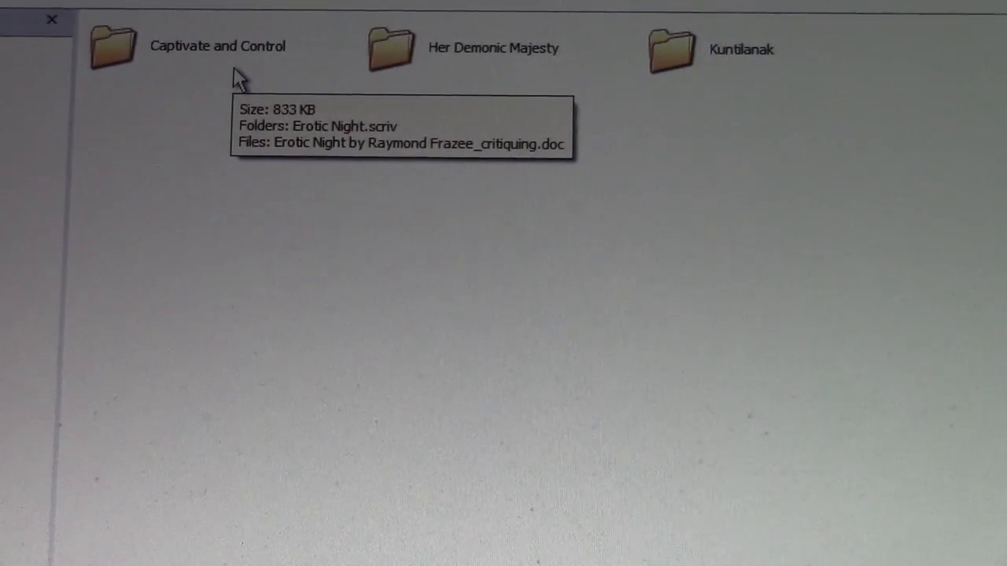
mouse_move(502, 69)
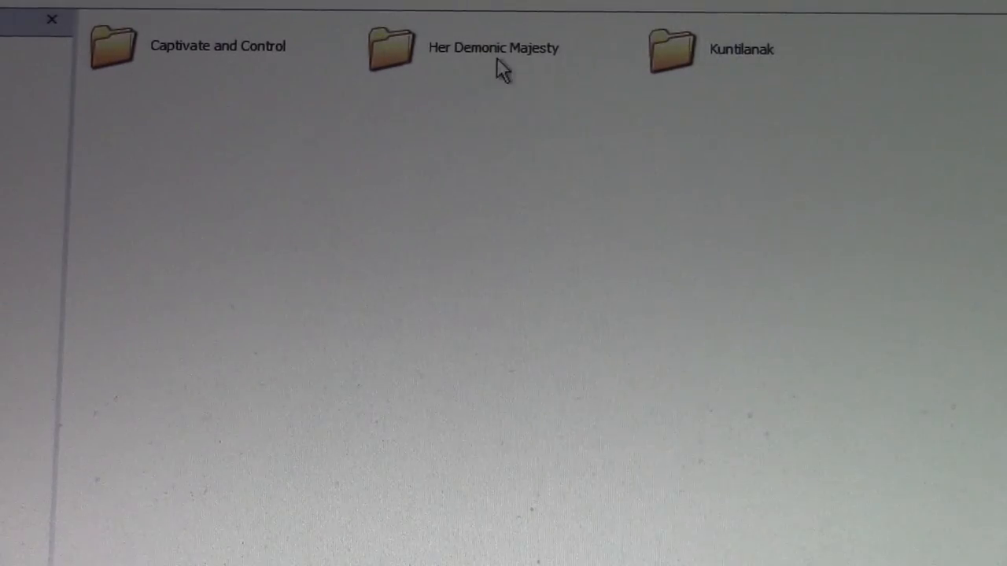
mouse_move(488, 82)
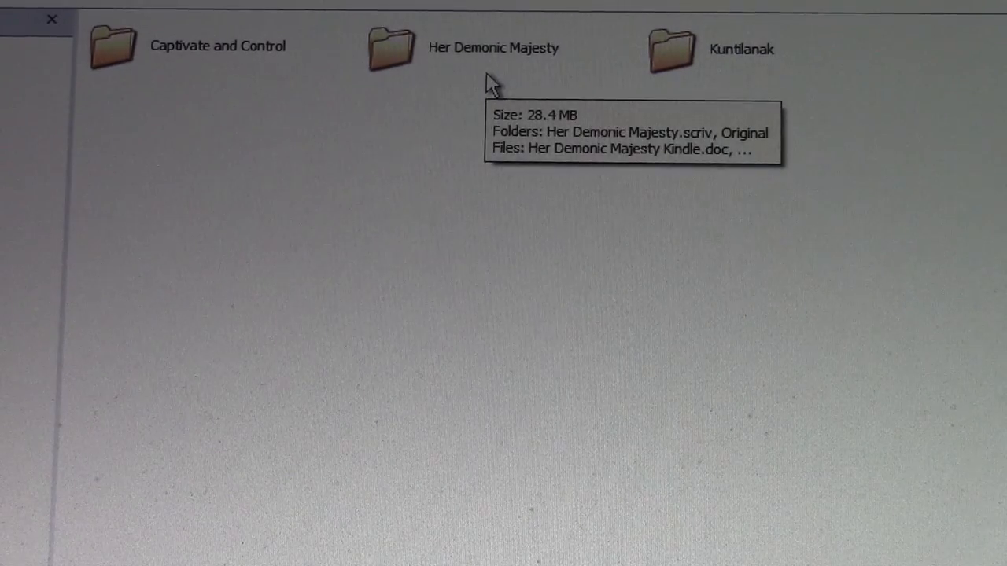
mouse_move(724, 87)
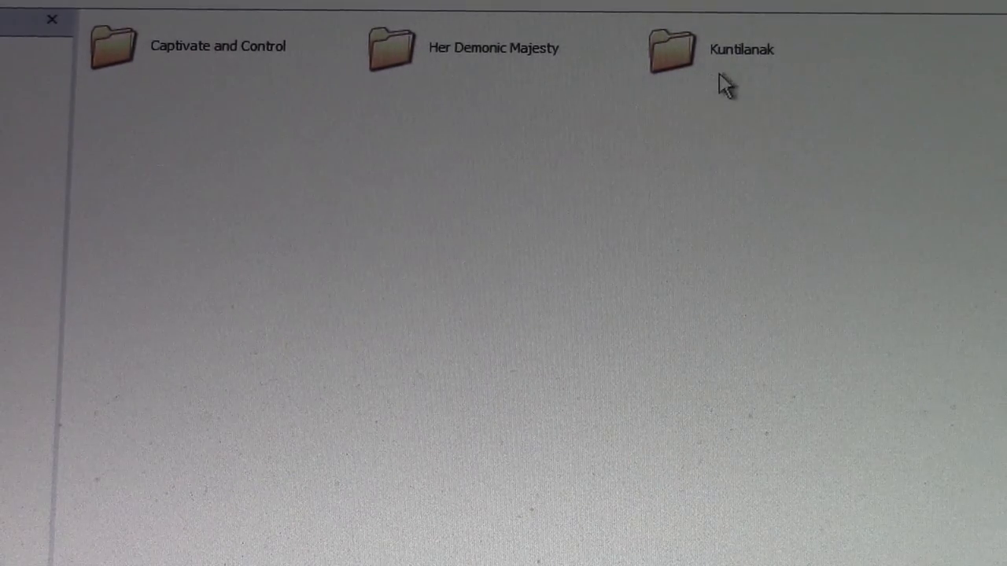
mouse_move(761, 77)
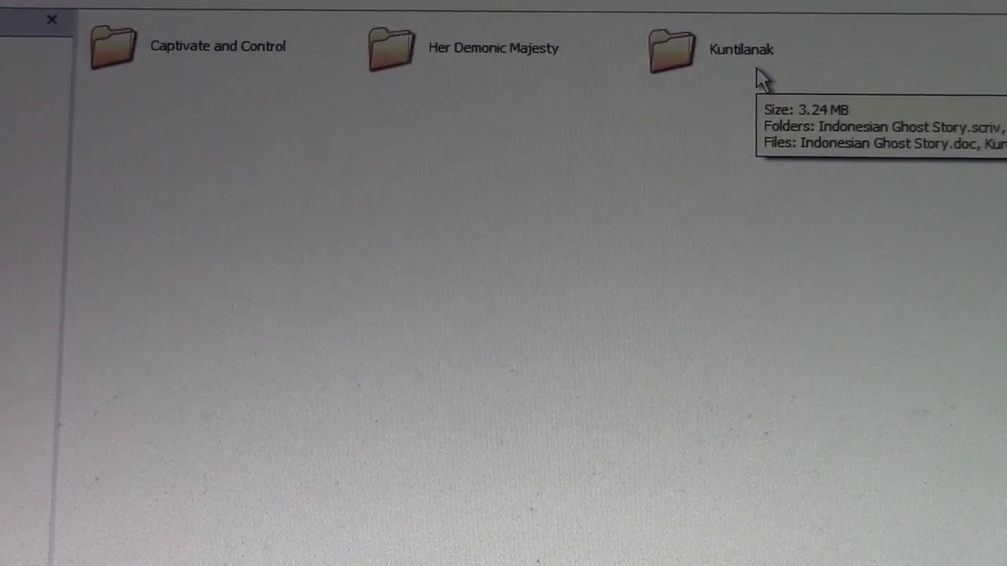
mouse_move(328, 64)
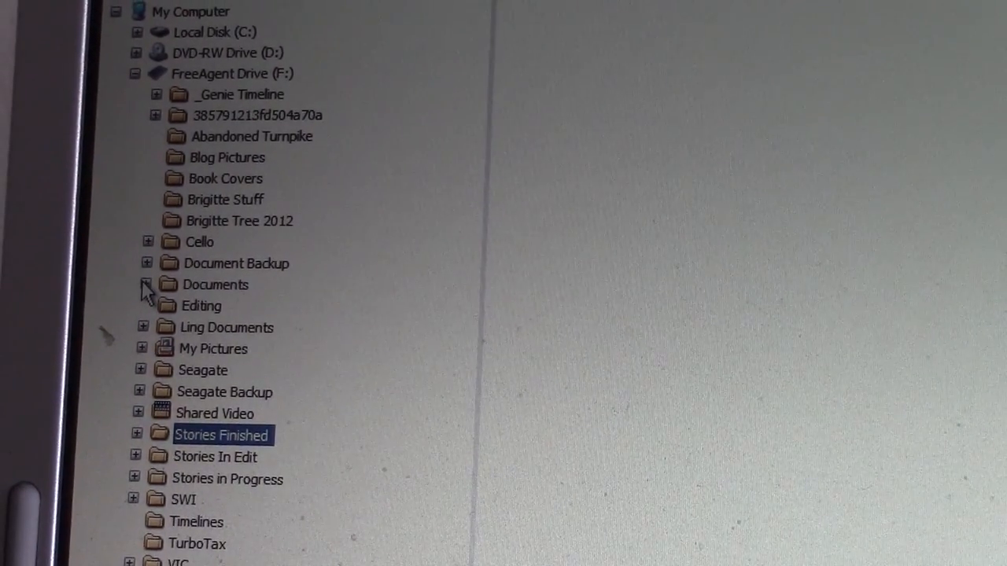
Scroll down the folder tree toward the FreeAgent drive's Documents folder.
scroll(down, 3)
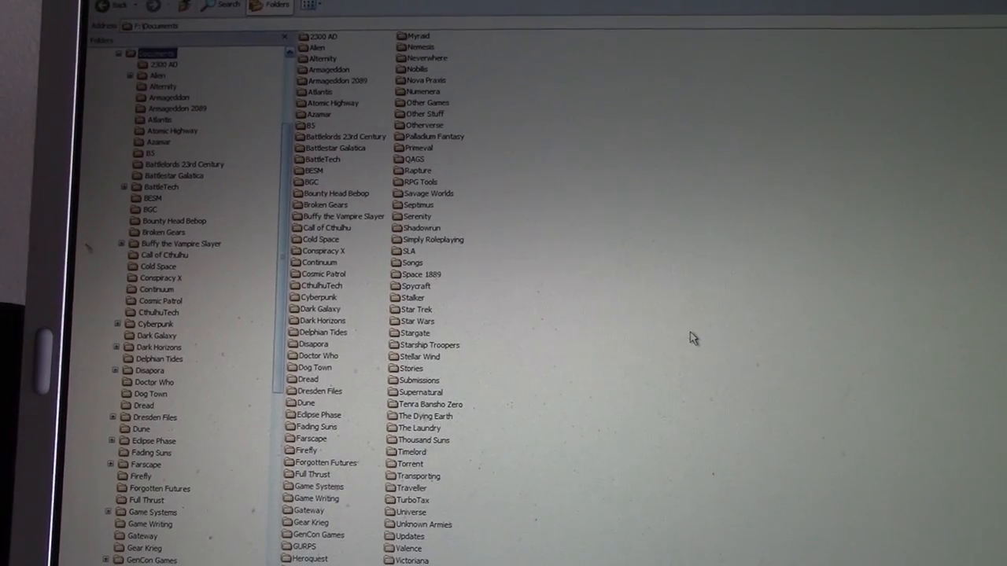
scroll(down, 3)
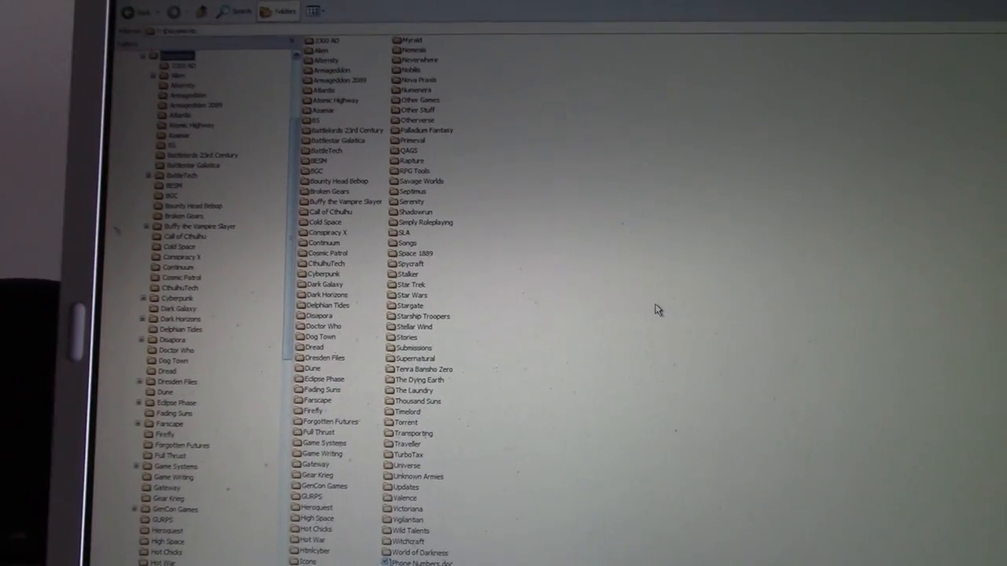
scroll(down, 3)
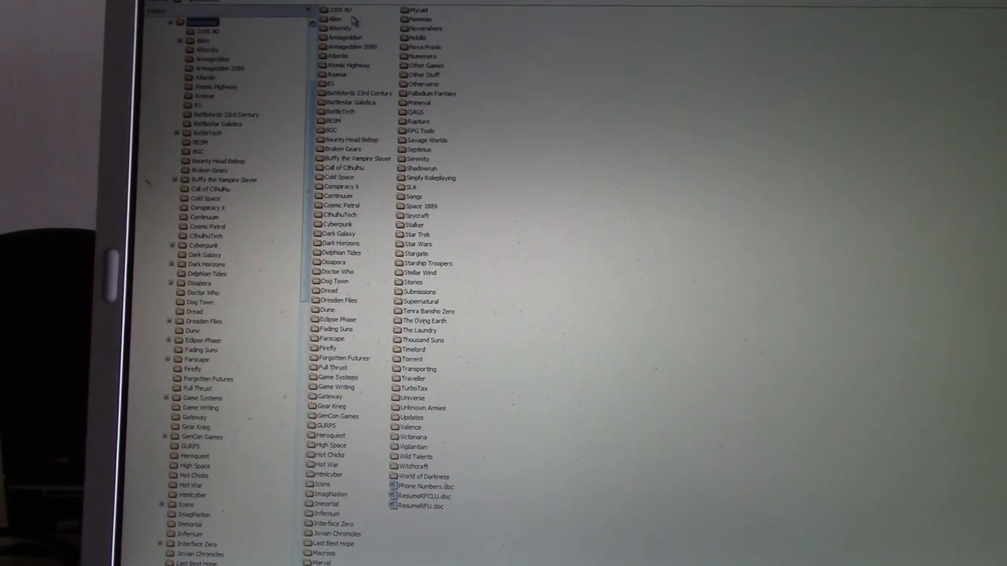
mouse_move(385, 64)
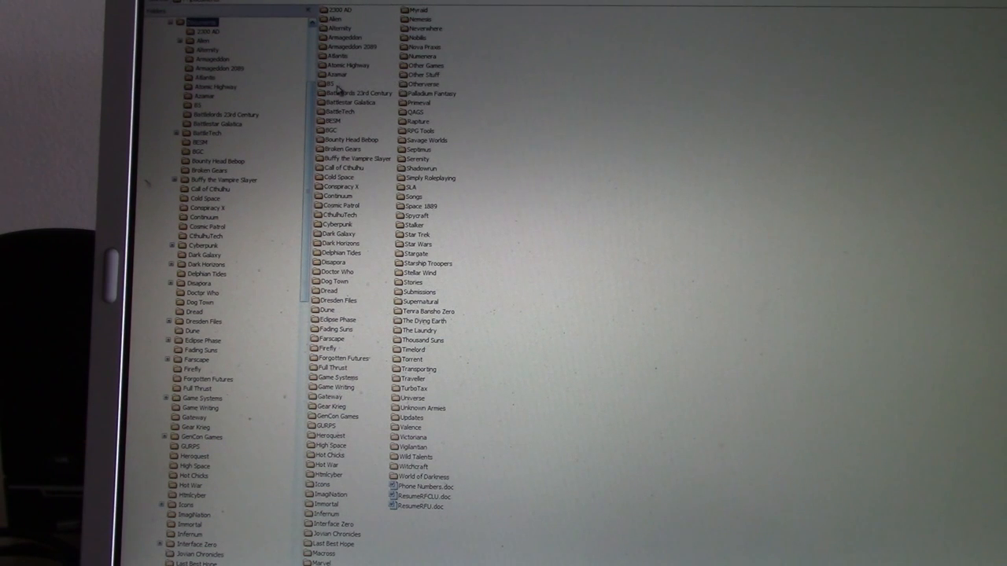
mouse_move(572, 164)
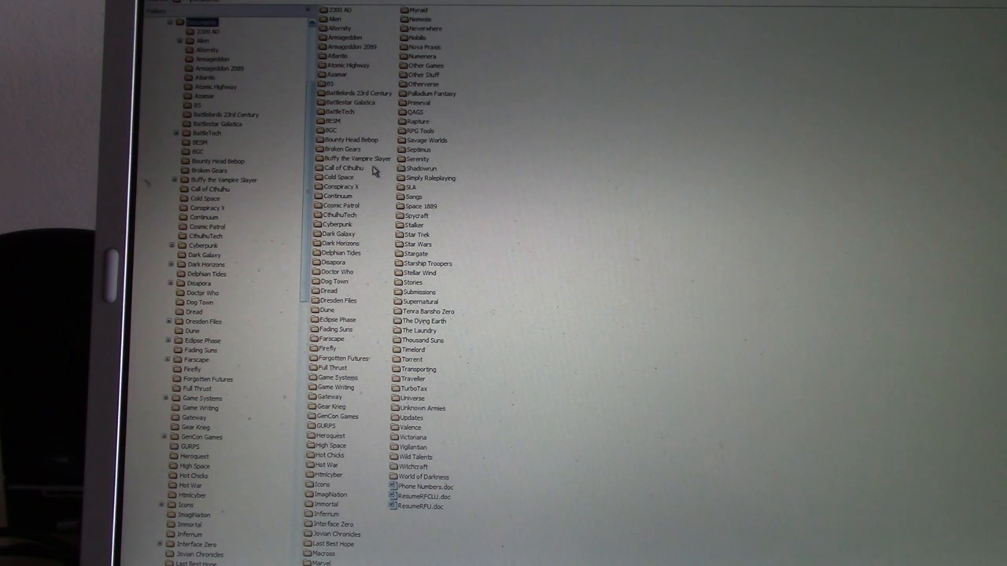
mouse_move(588, 204)
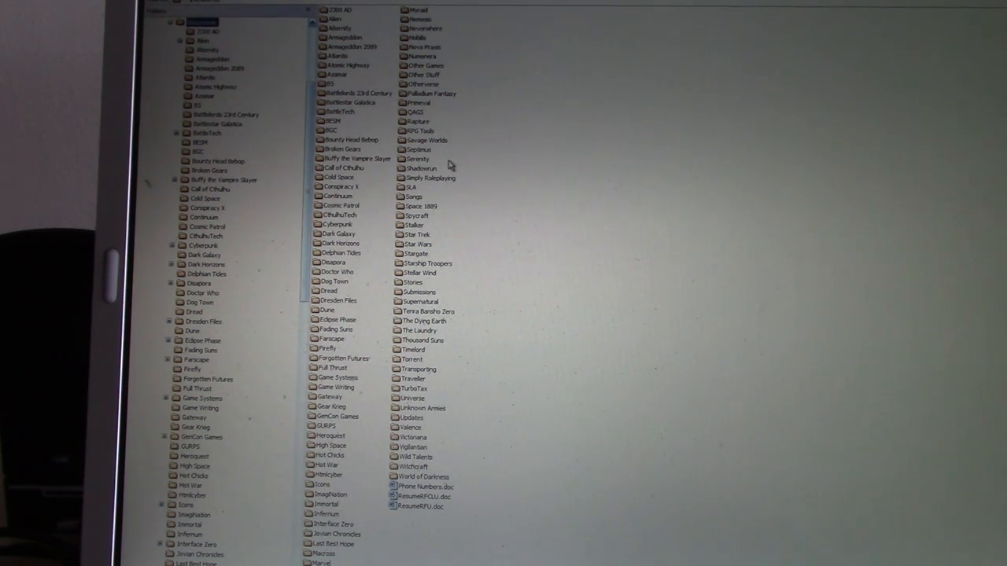
mouse_move(431, 165)
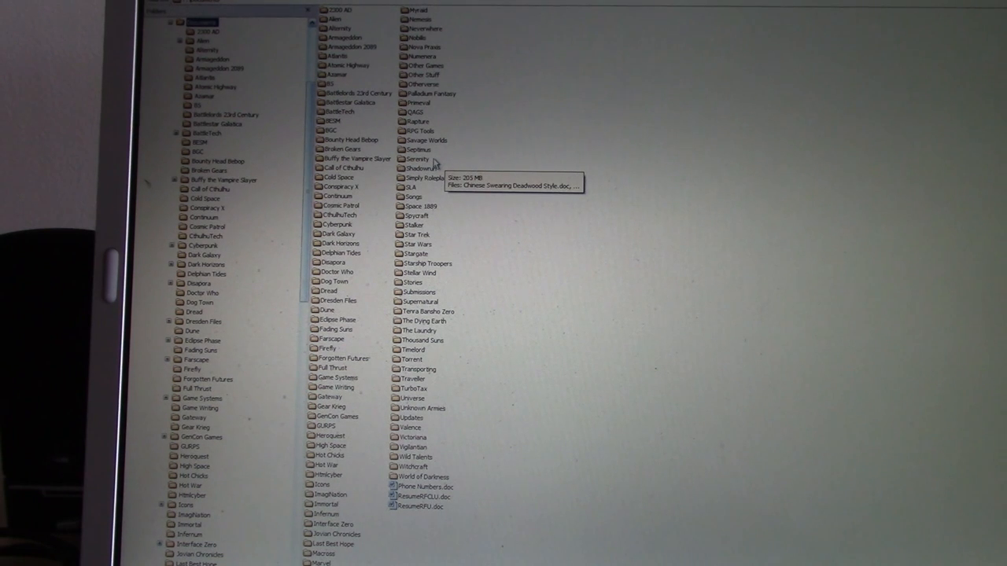
mouse_move(610, 270)
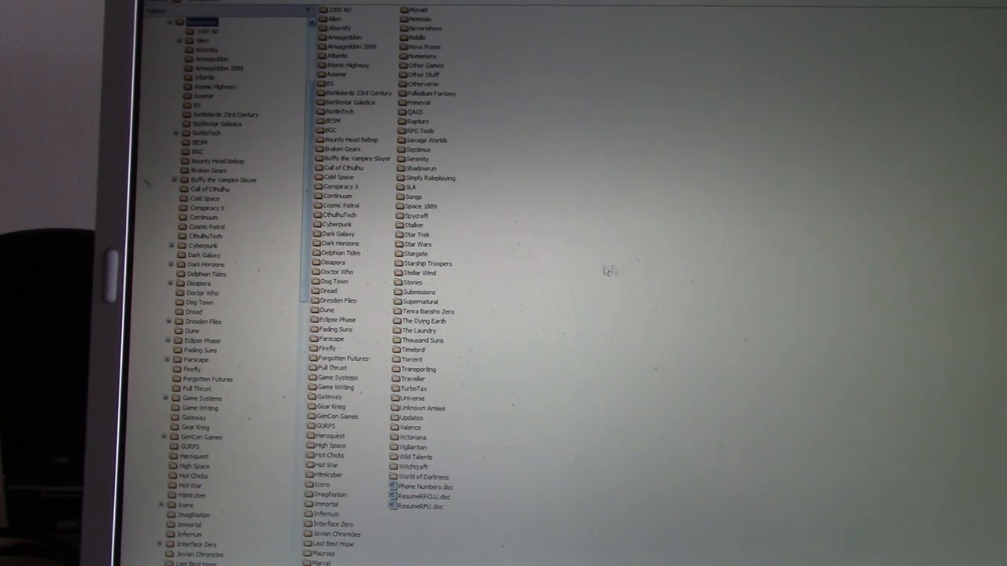
mouse_move(338, 359)
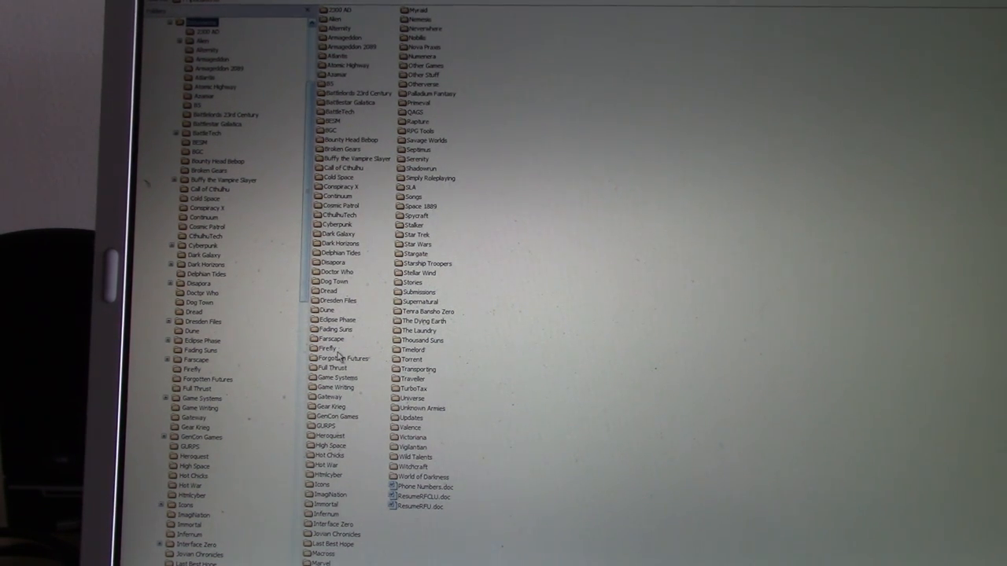
mouse_move(362, 365)
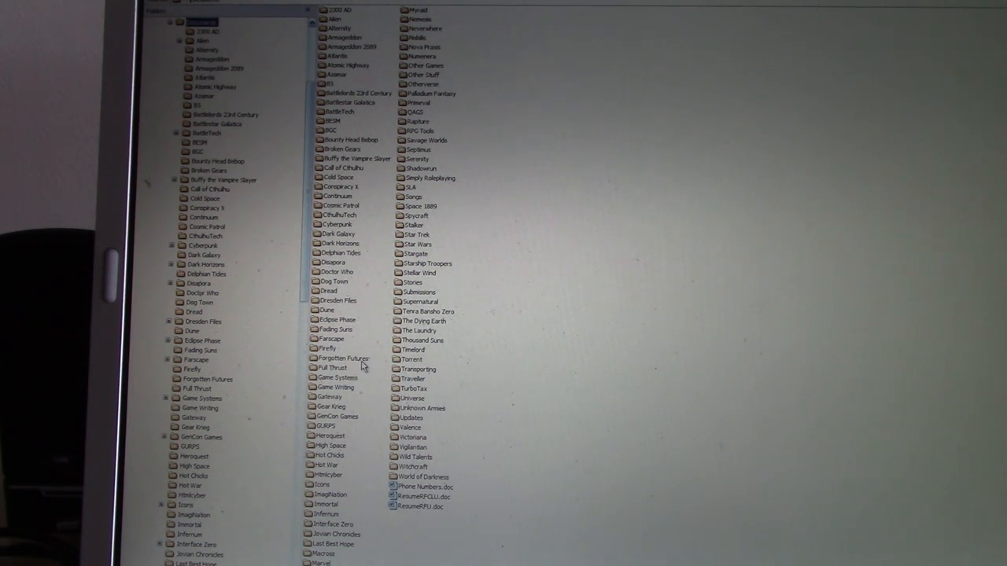
mouse_move(731, 362)
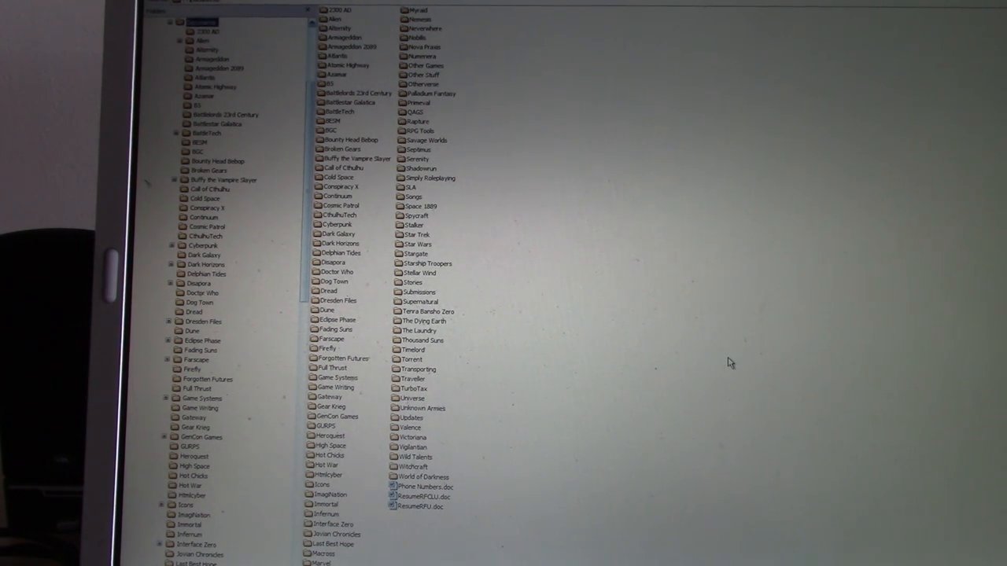
mouse_move(727, 360)
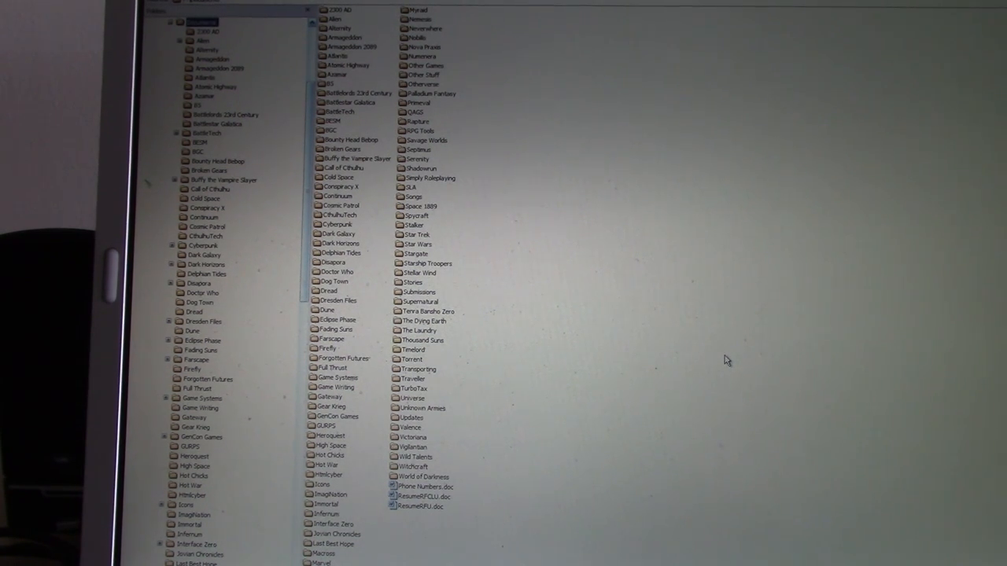
mouse_move(551, 321)
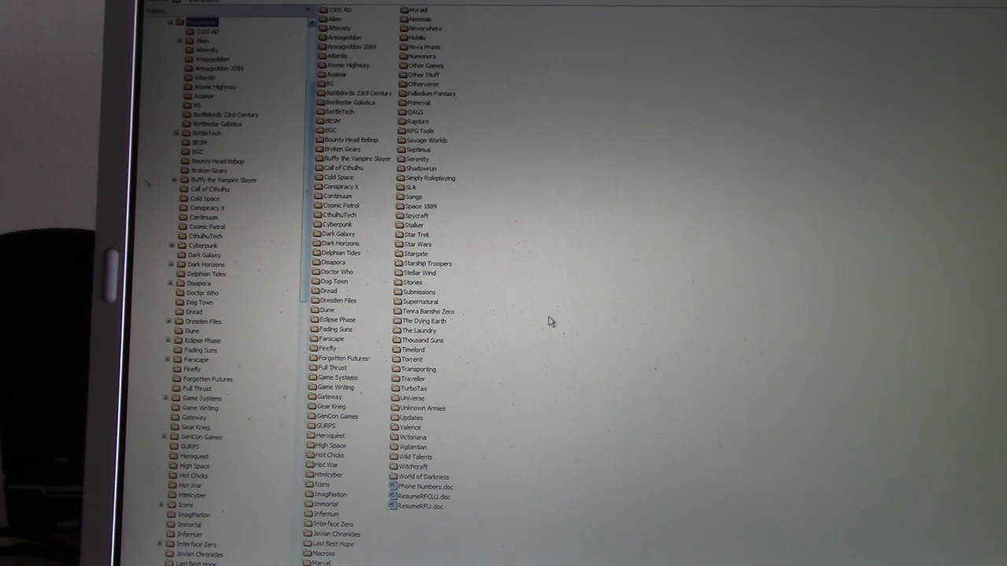
mouse_move(255, 306)
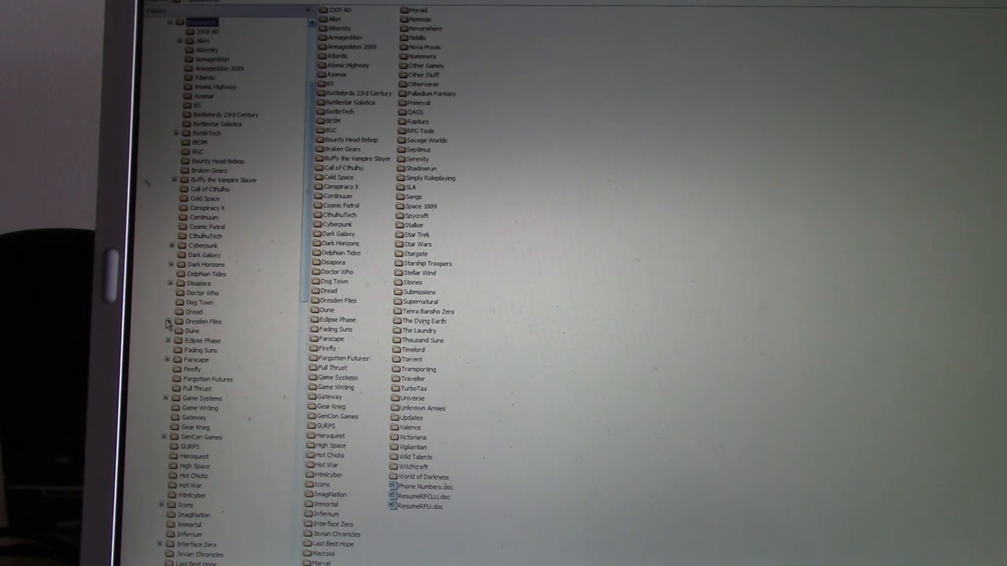
Browse the Dresden Files folder's PDFs, then the World of Darkness folder's game line subfolders.
click(203, 321)
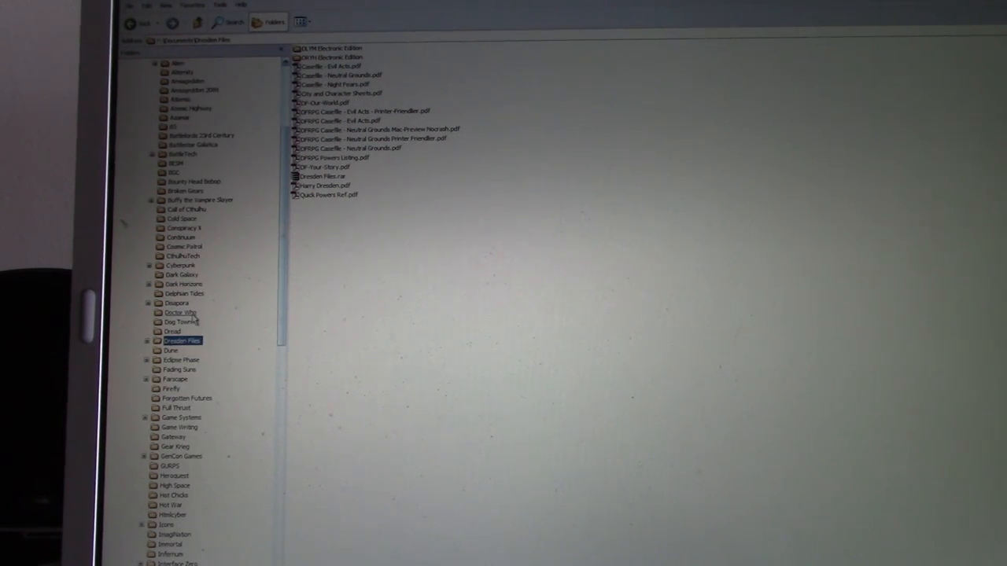
click(179, 312)
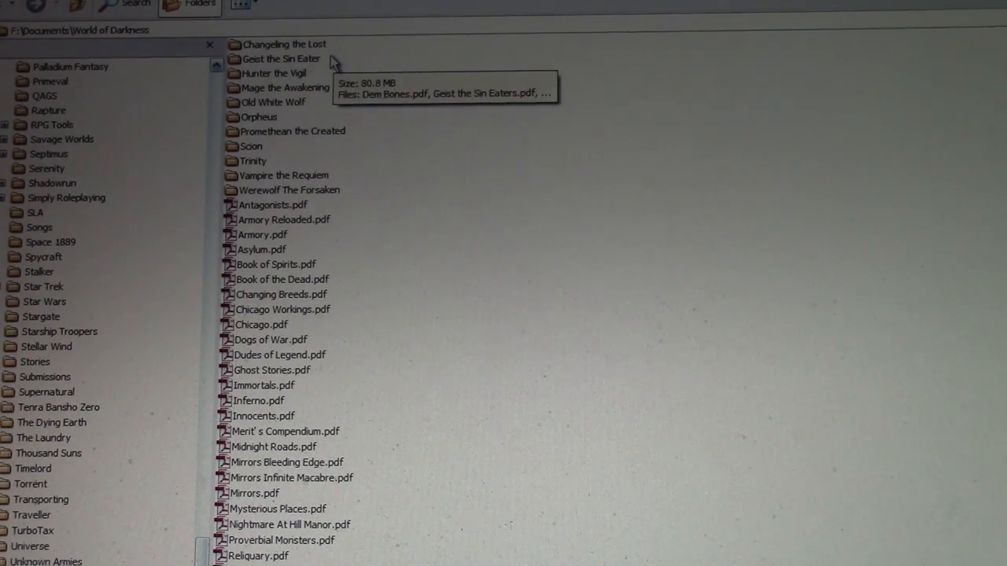
mouse_move(346, 98)
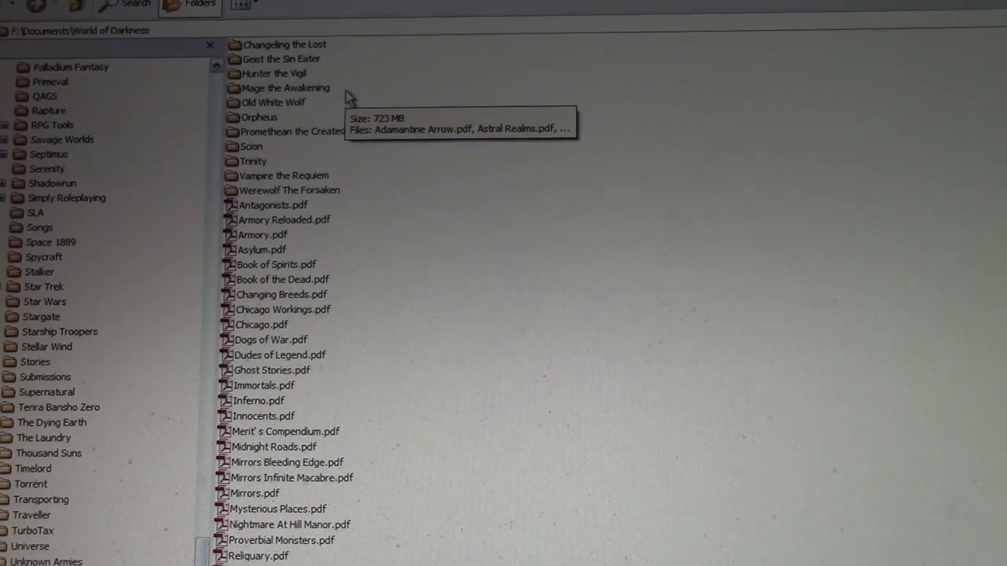
mouse_move(330, 148)
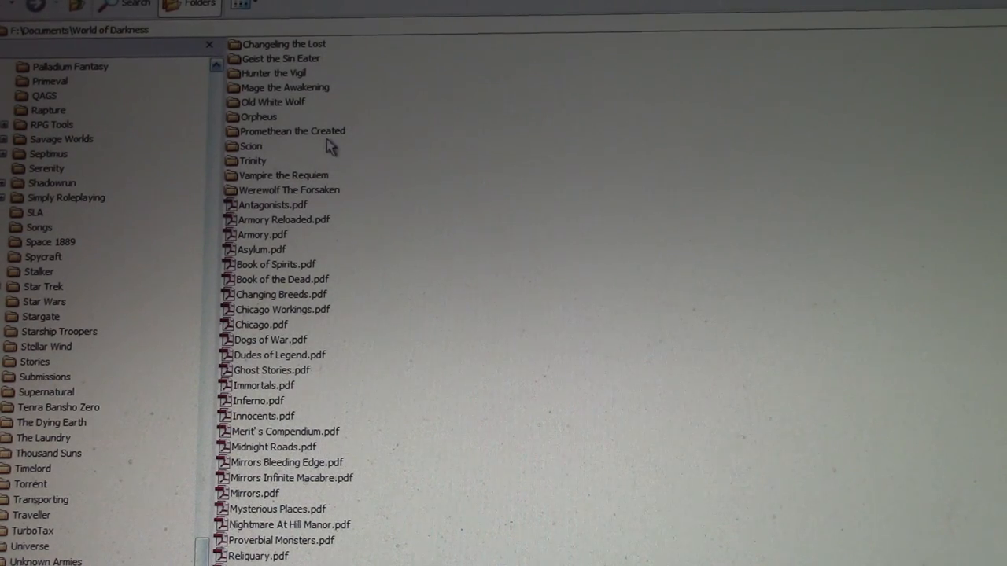
mouse_move(286, 154)
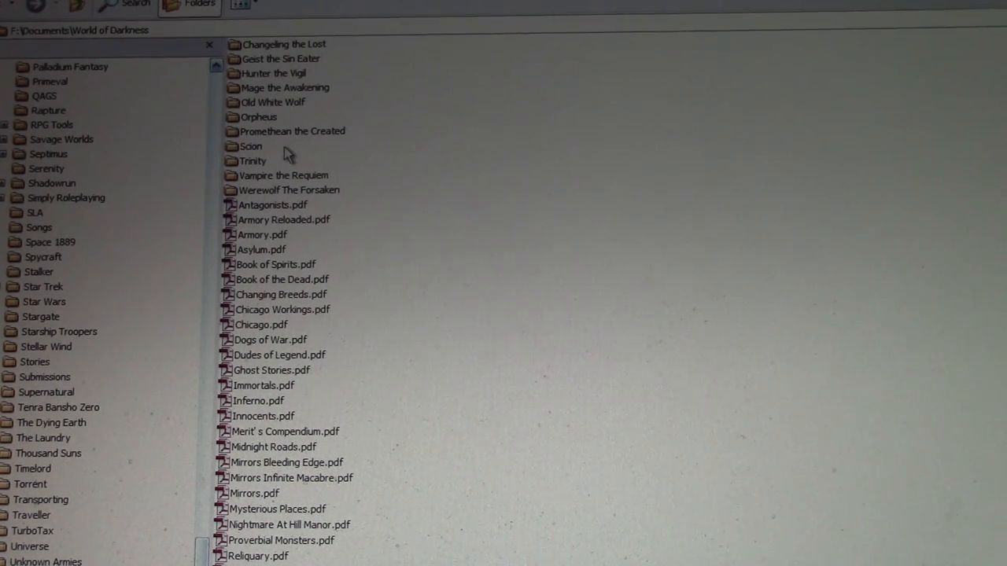
mouse_move(352, 186)
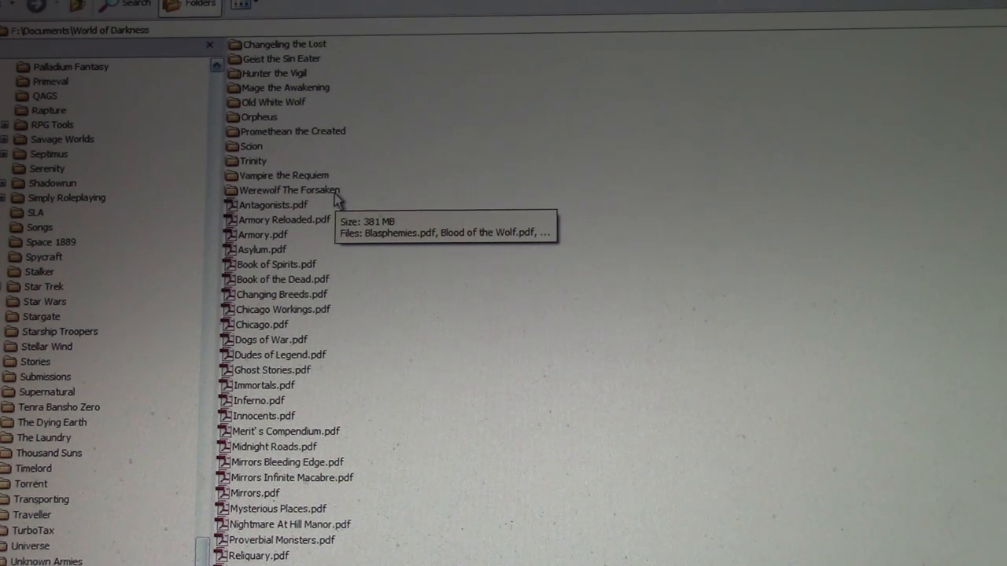
mouse_move(790, 283)
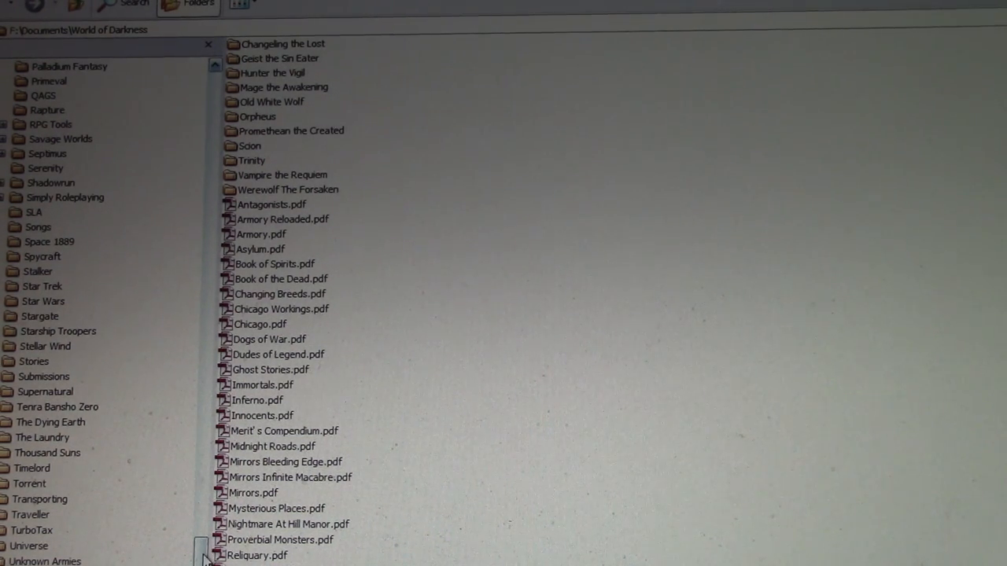
scroll(up, 3)
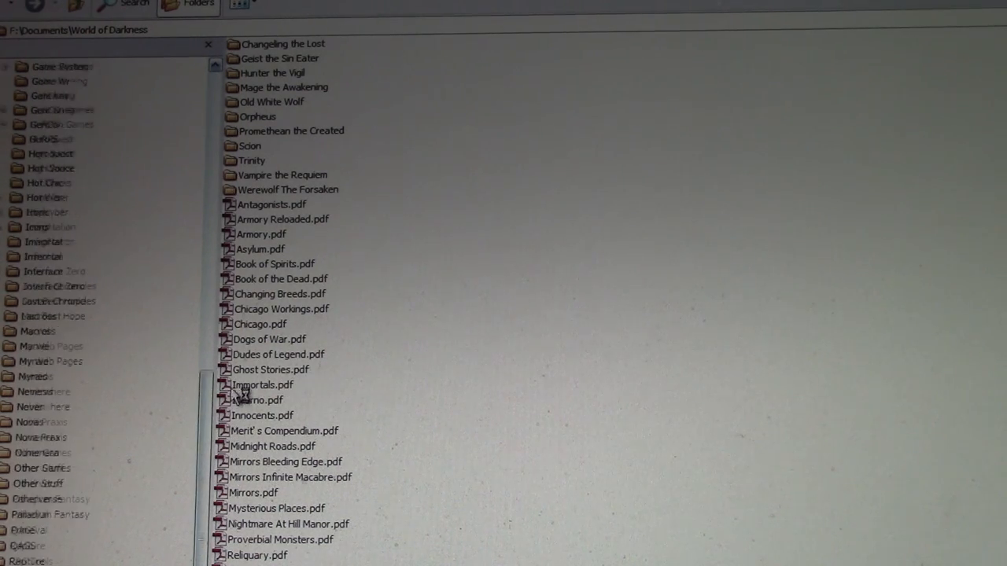
scroll(up, 3)
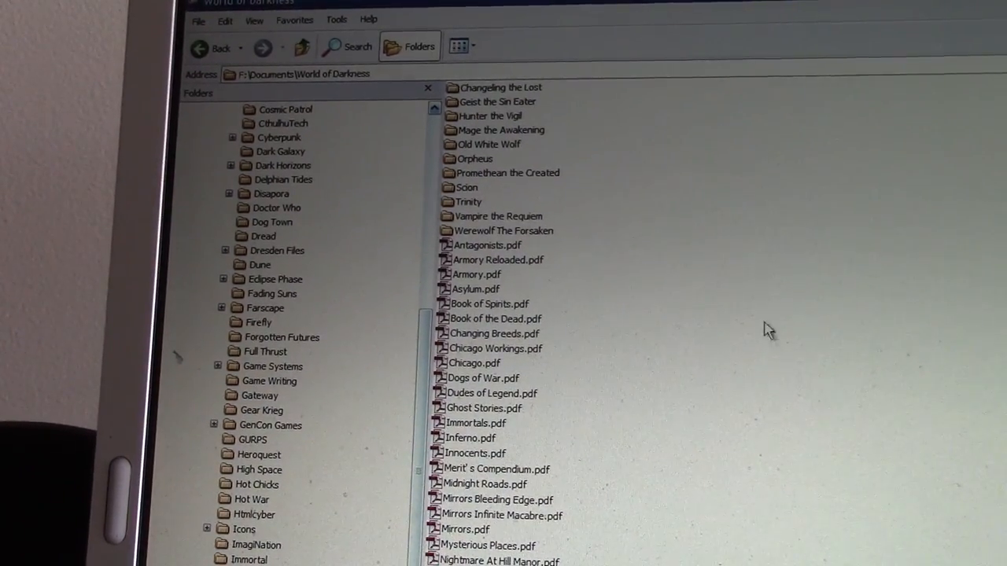
scroll(up, 3)
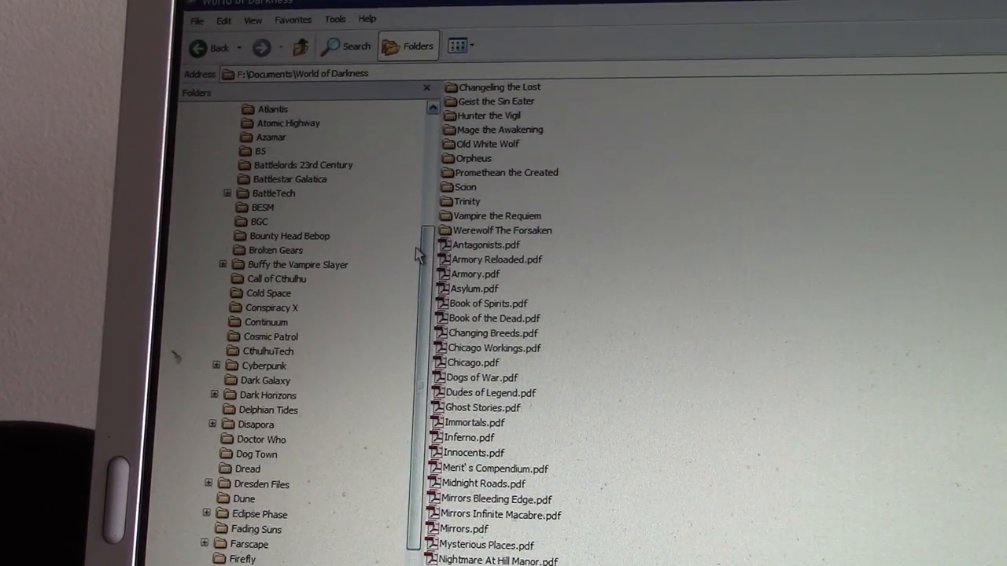
scroll(up, 3)
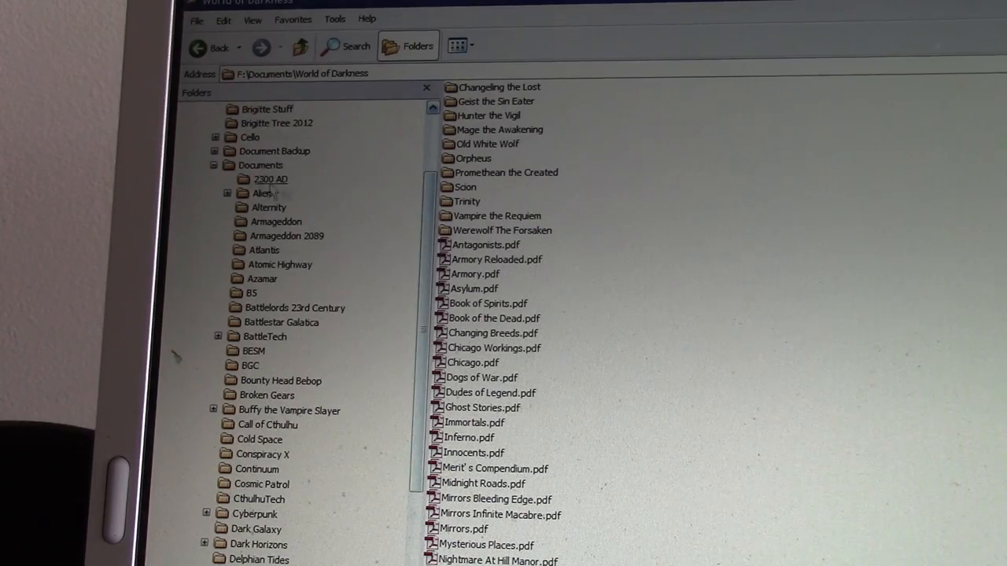